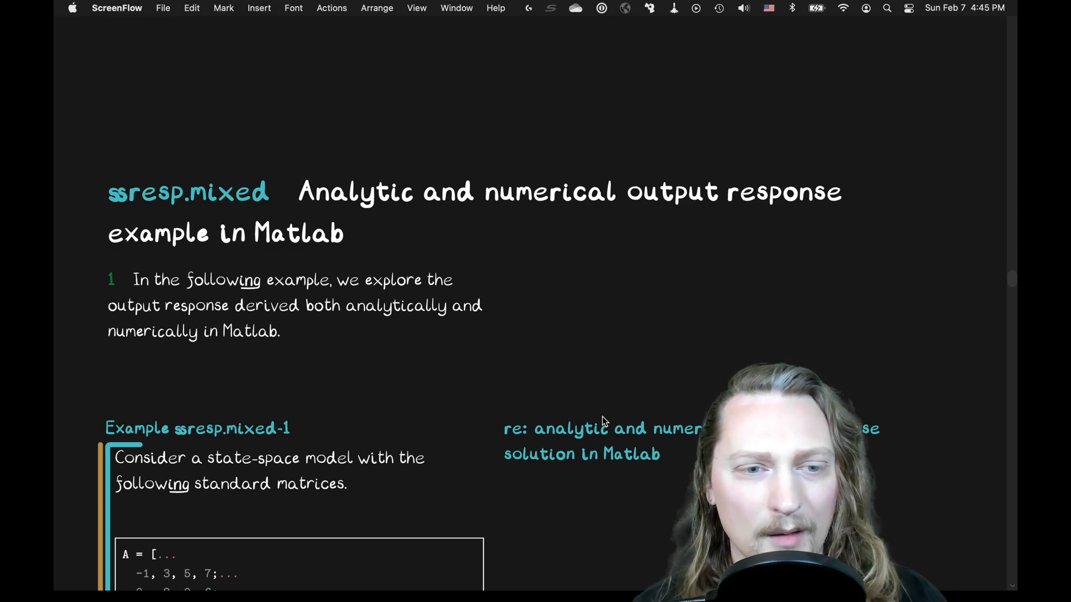
Scroll from the ssresp.mixed title to the Example ssresp.mixed-1 matrices A, B, C, D
scroll("down", 3)
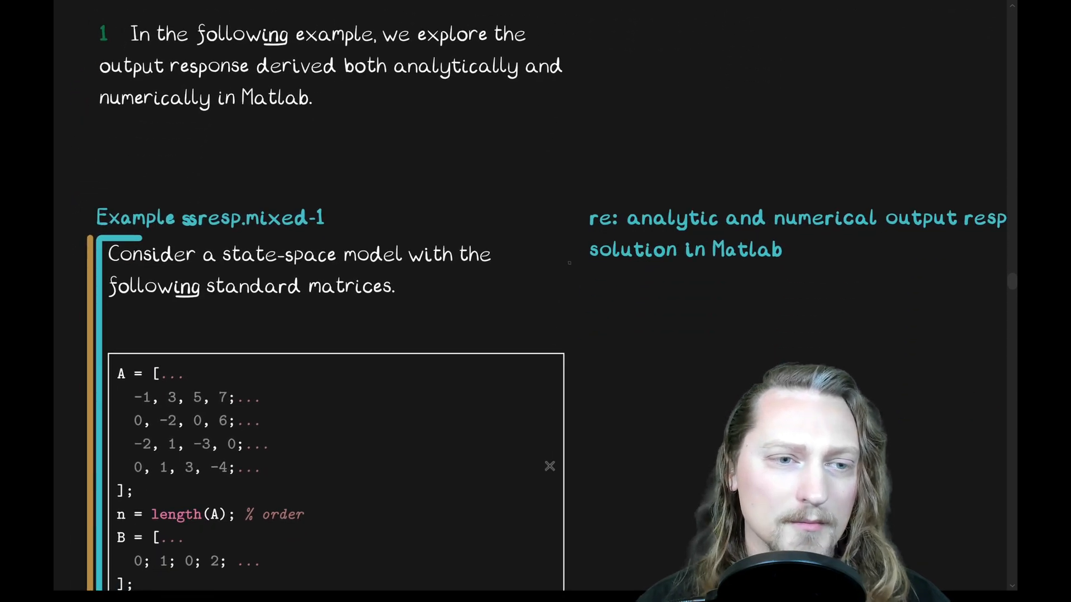
scroll("down", 3)
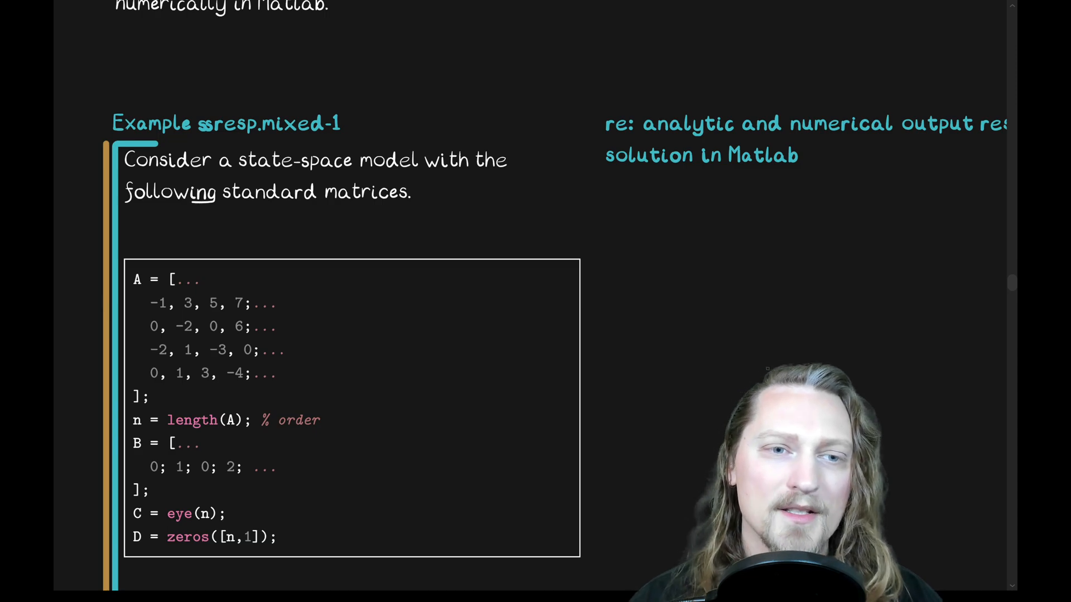
scroll("down", 3)
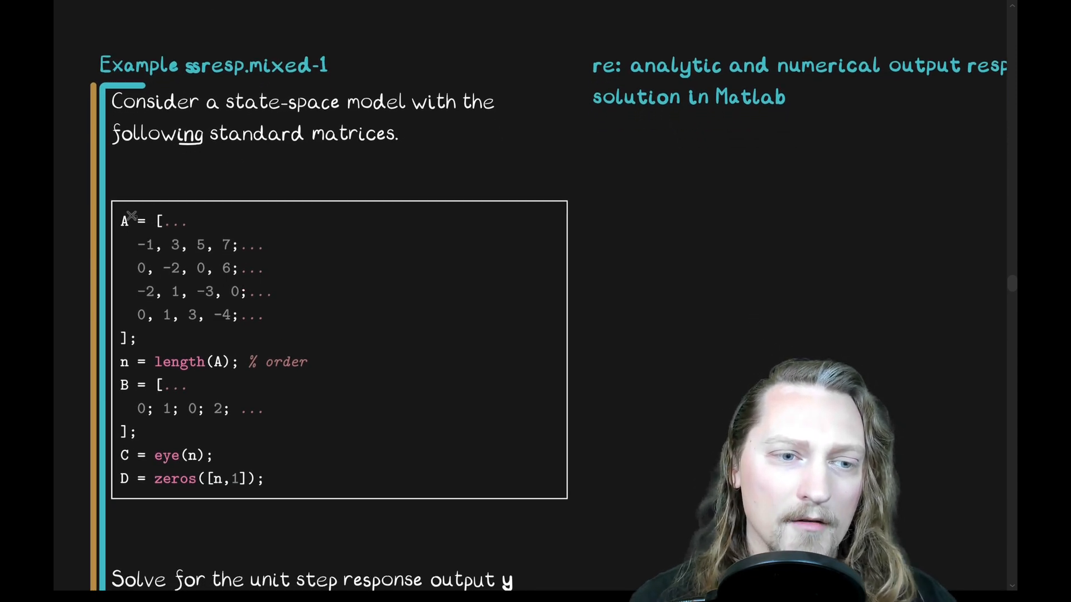
mouse_move(333, 312)
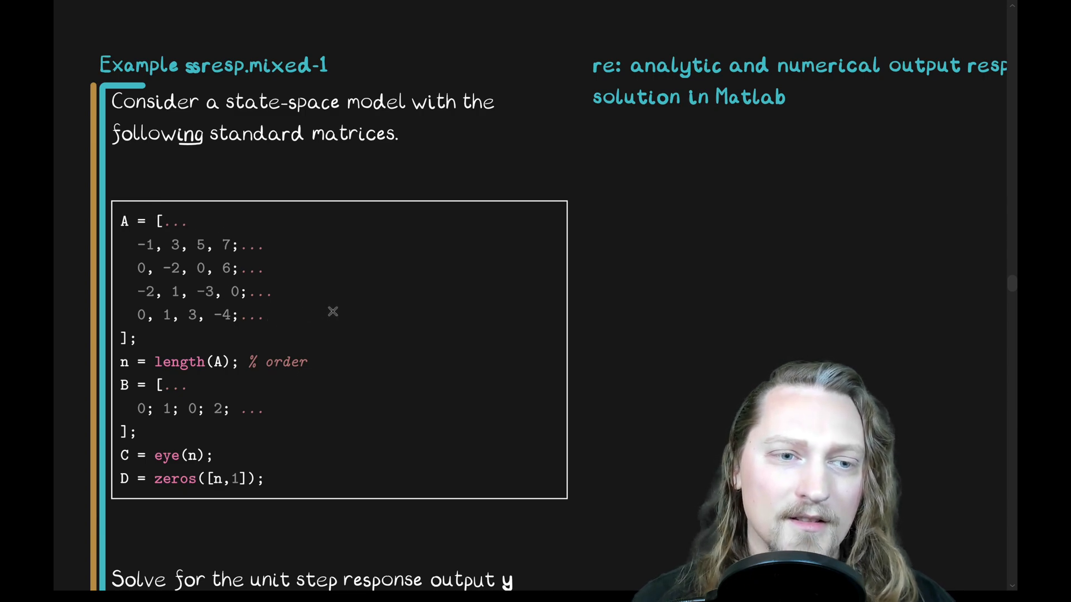
mouse_move(291, 302)
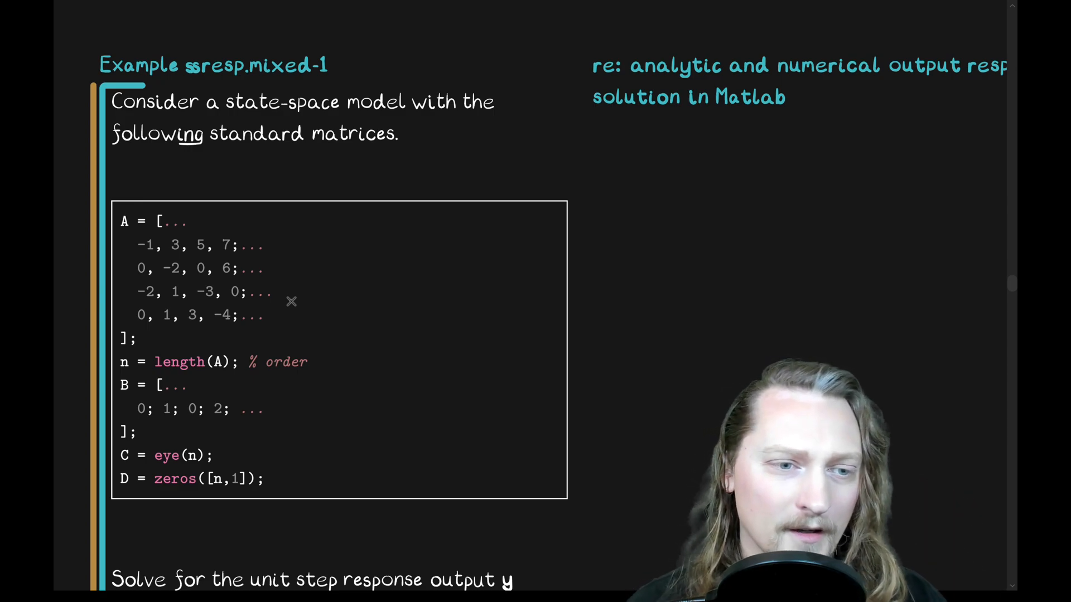
mouse_move(233, 376)
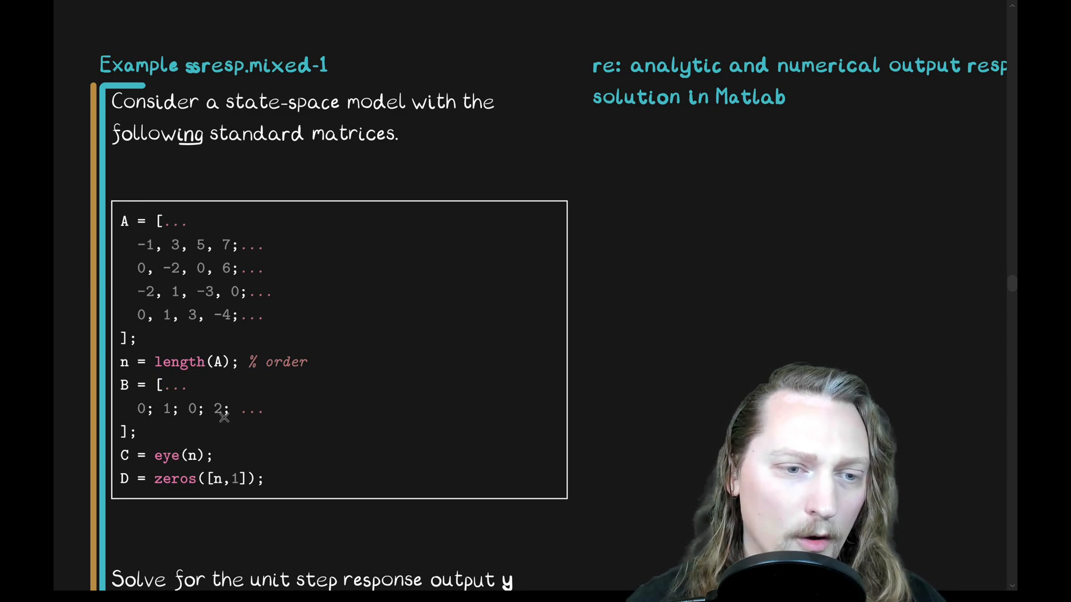
mouse_move(135, 409)
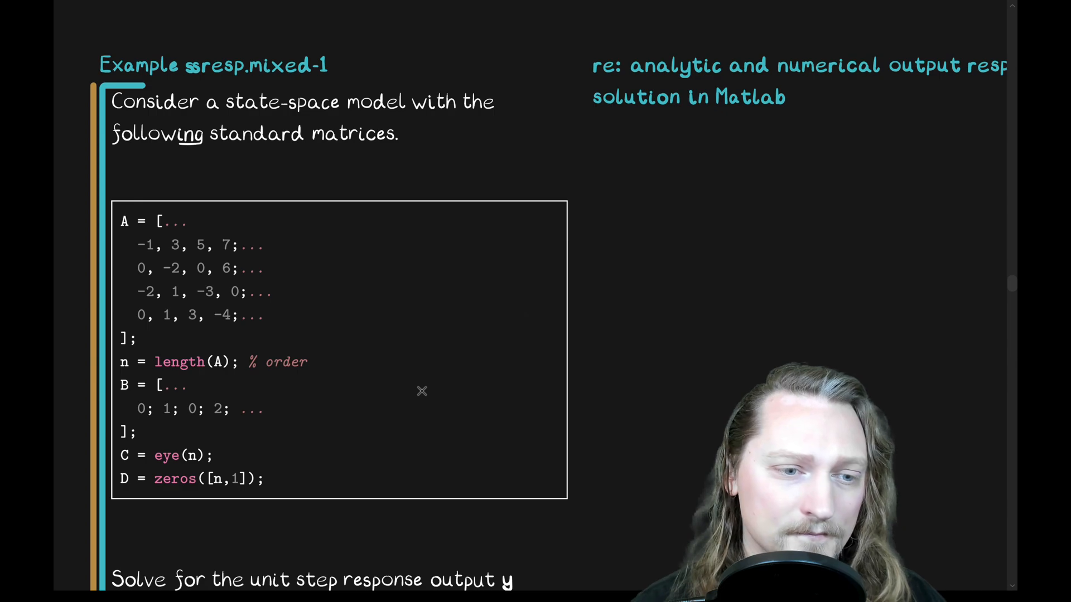
Scroll slightly to show 'Solve for the unit step response output y' below the matrices
scroll("down", 3)
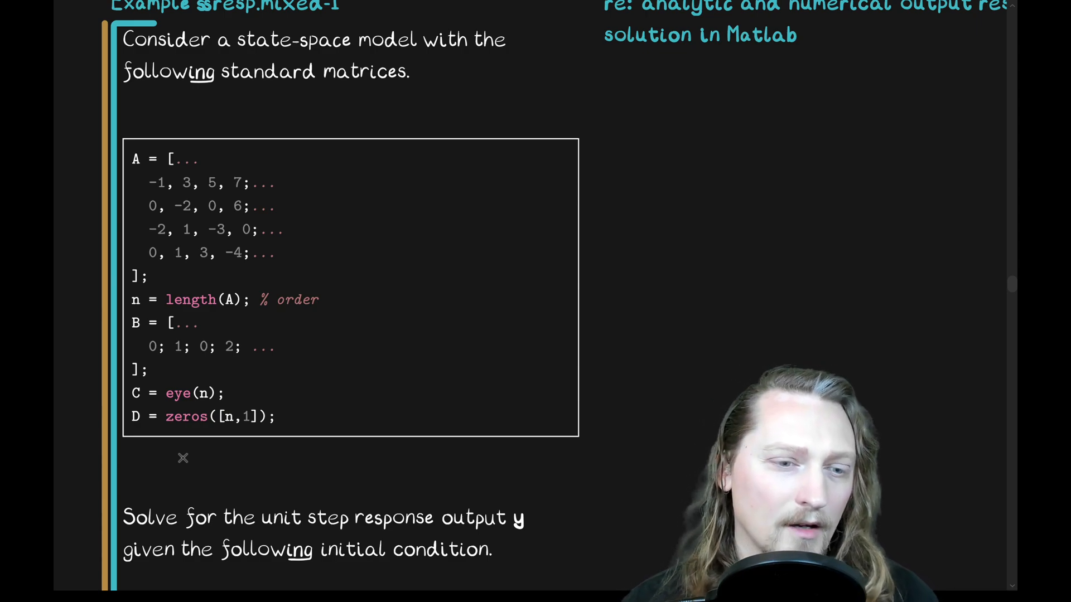
Scroll past x0 = [2;0;2;0] to the Analytic solution heading and equation mixed.1
scroll("down", 3)
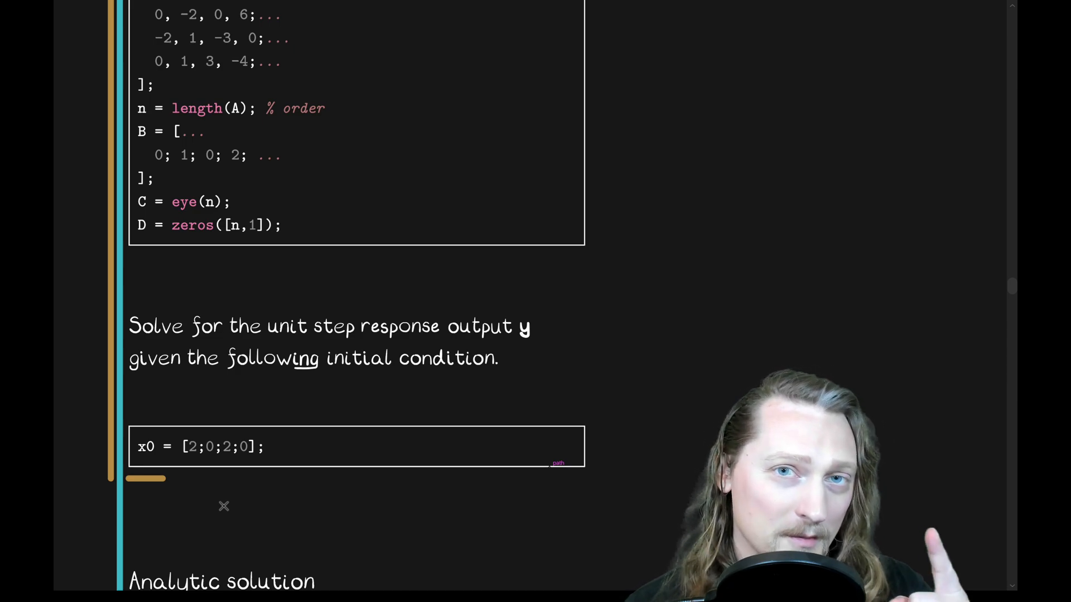
scroll("down", 3)
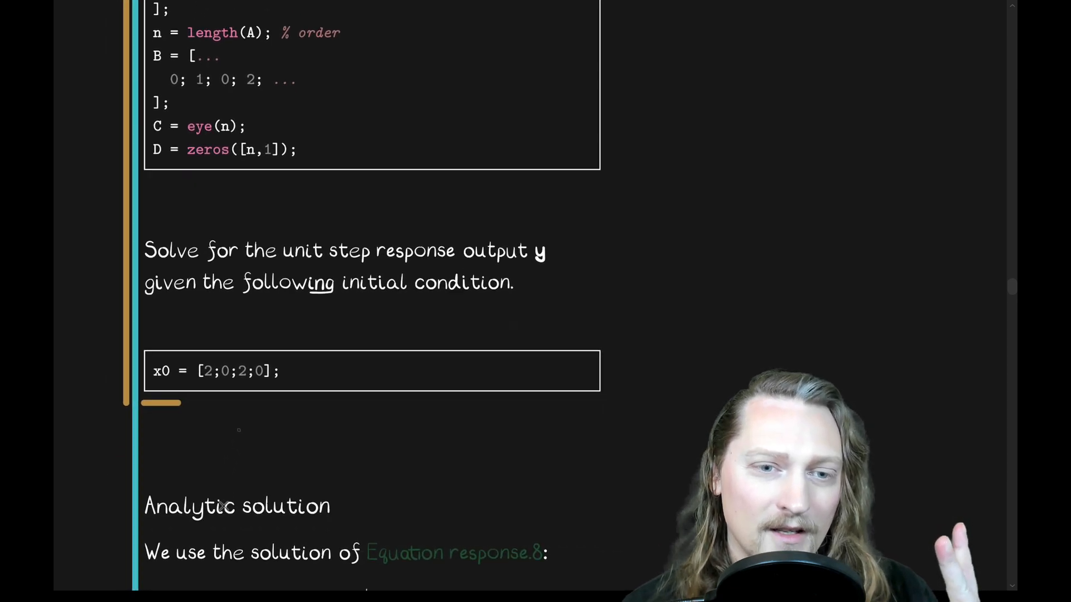
scroll("down", 3)
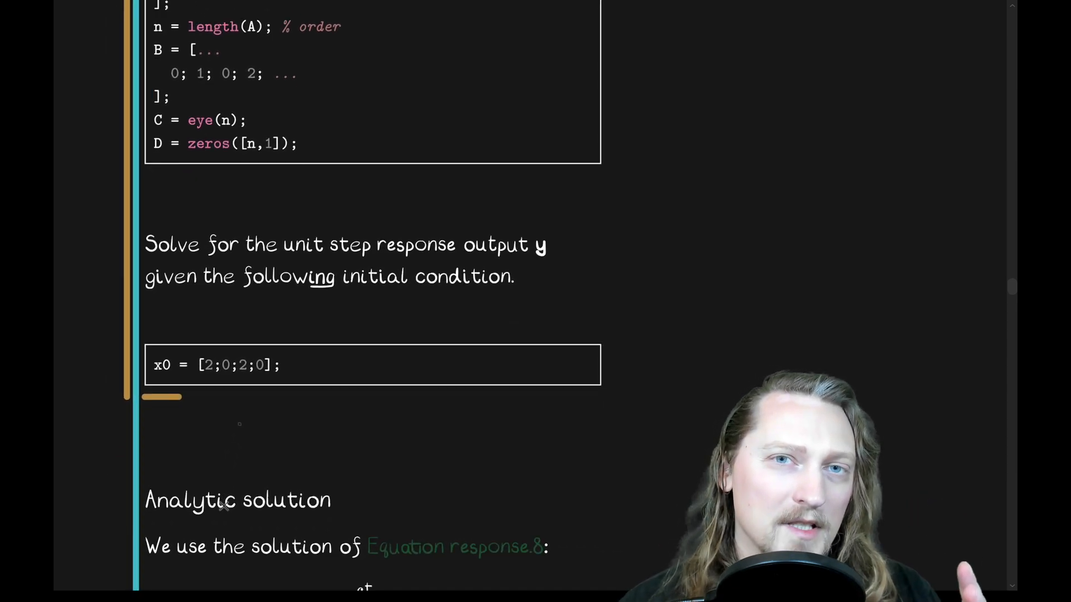
scroll("down", 3)
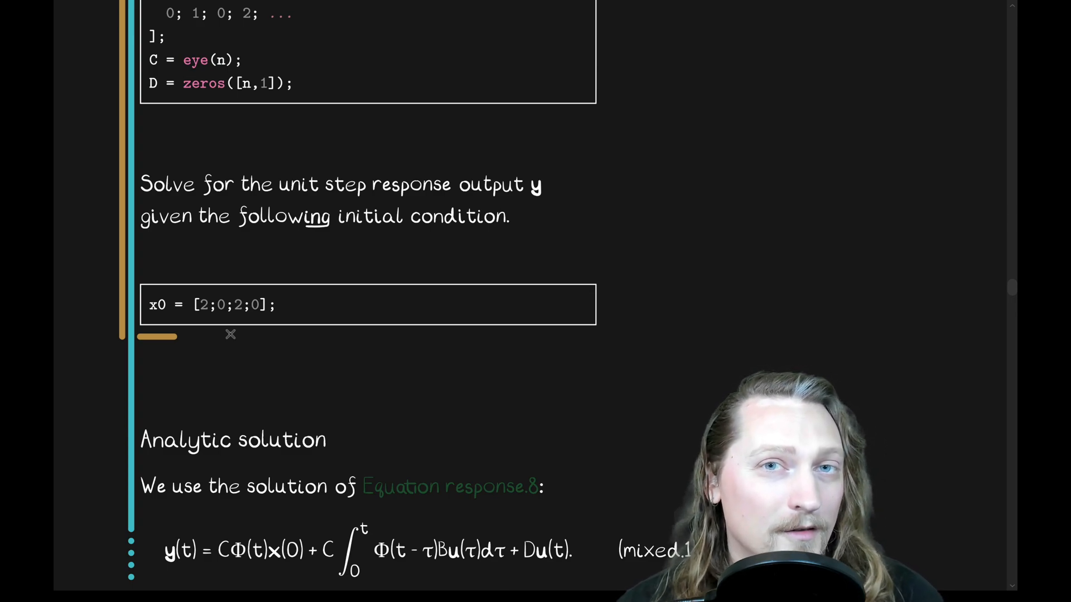
Scroll slightly to frame equation mixed.1 for marking C, x(0), u(τ) and u(t)
scroll("down", 3)
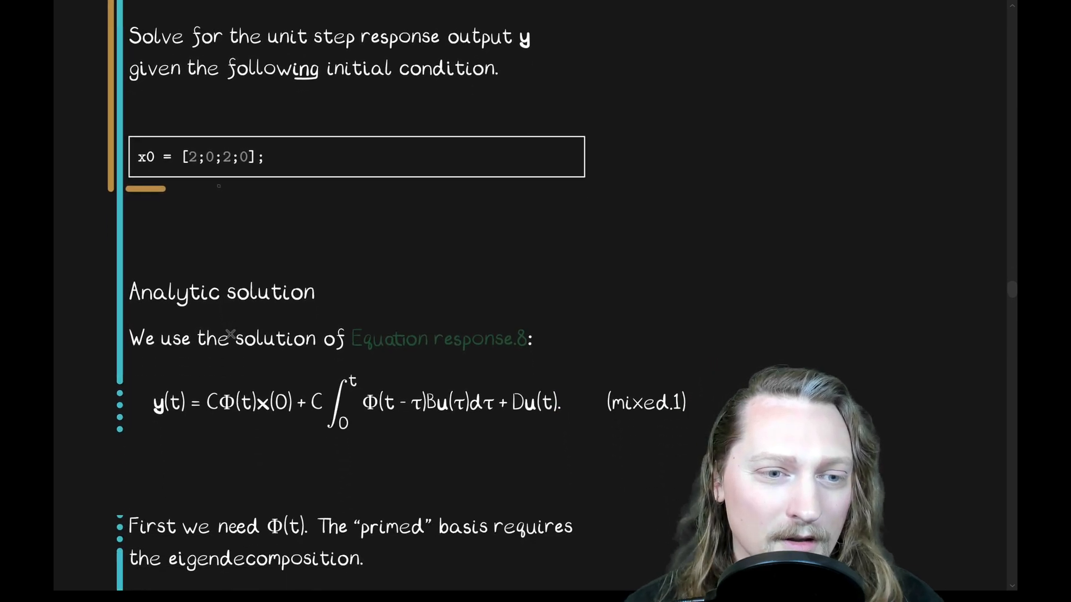
scroll("down", 3)
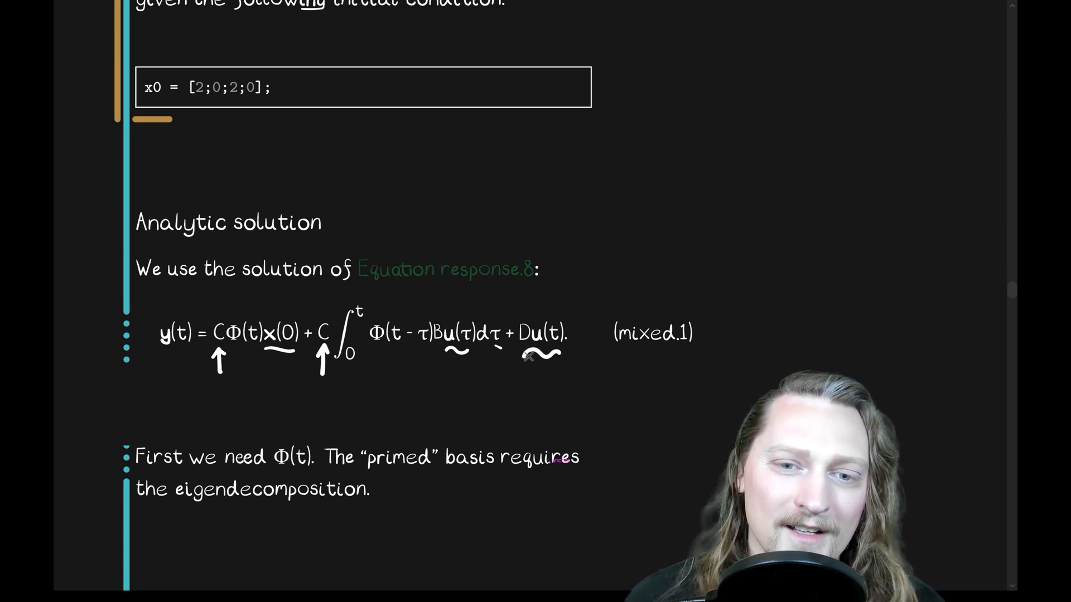
Cross out the D·u(t) term of equation mixed.1 with an arrowed slash
left_click_drag(540, 362, 563, 307)
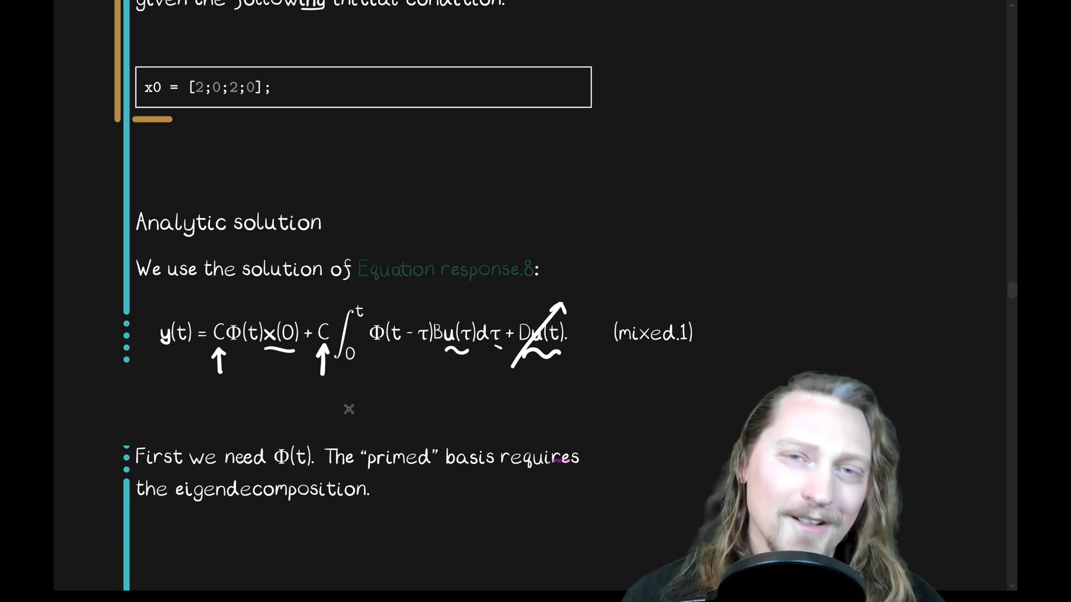
Scroll past the eig(A) and Phi_p code to the M_inv/Phi basis transformation
scroll("down", 3)
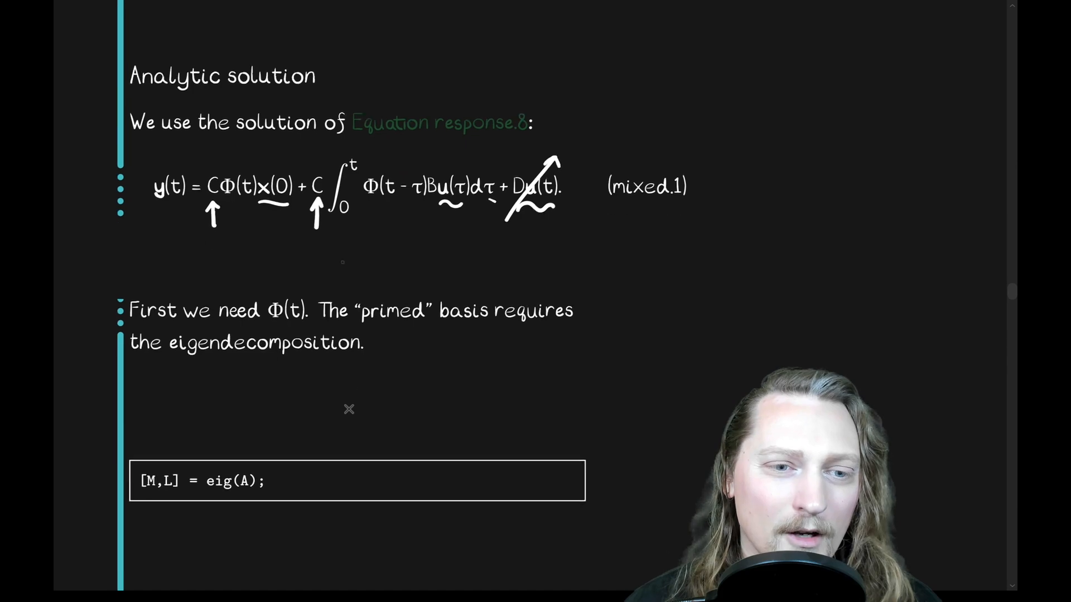
scroll("down", 3)
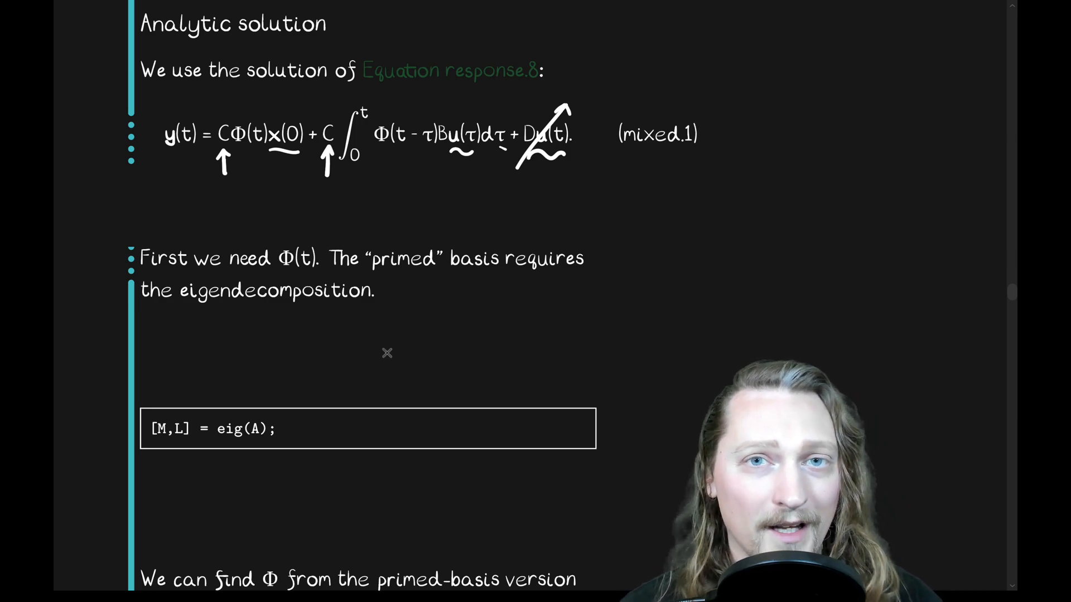
scroll("down", 3)
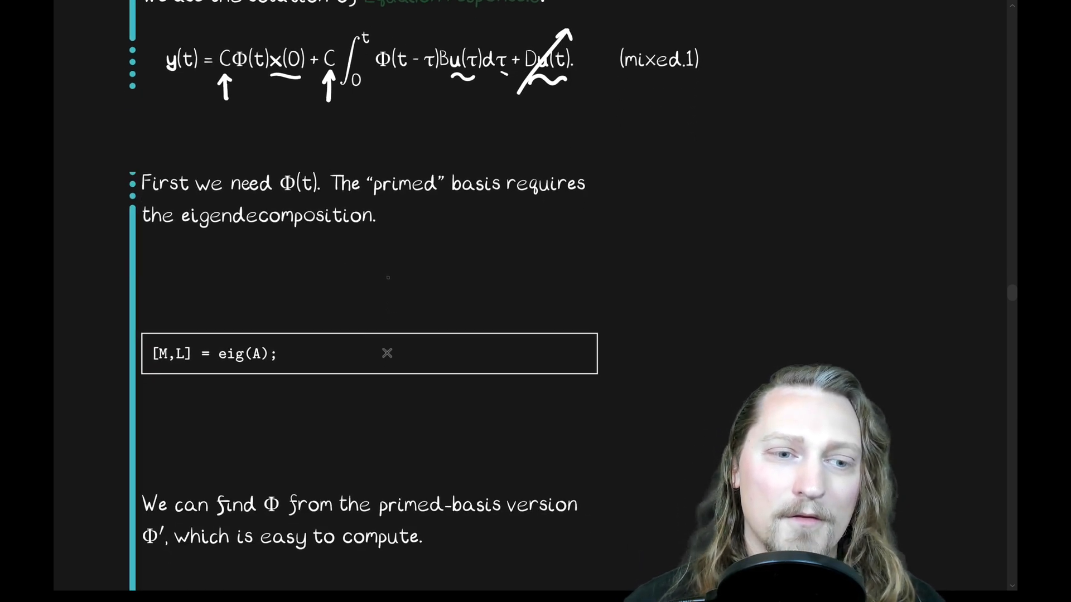
scroll("down", 3)
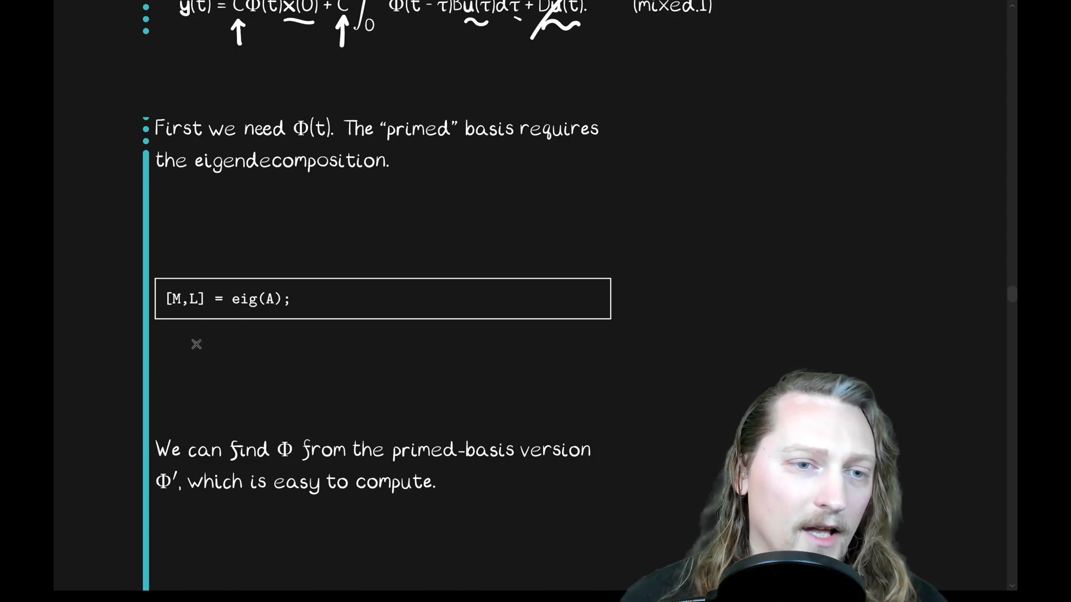
scroll("down", 3)
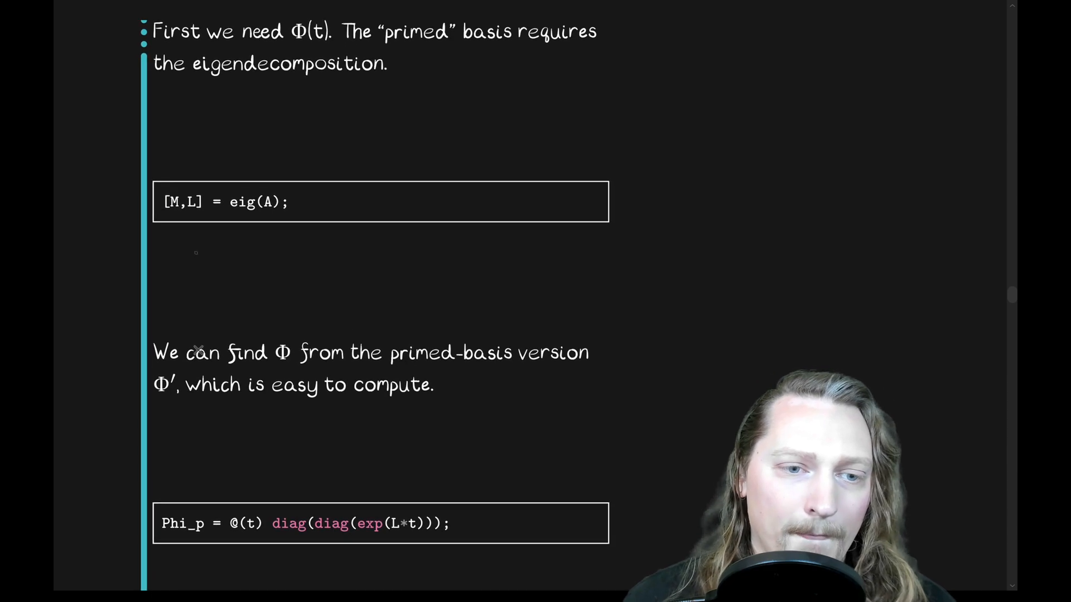
scroll("down", 3)
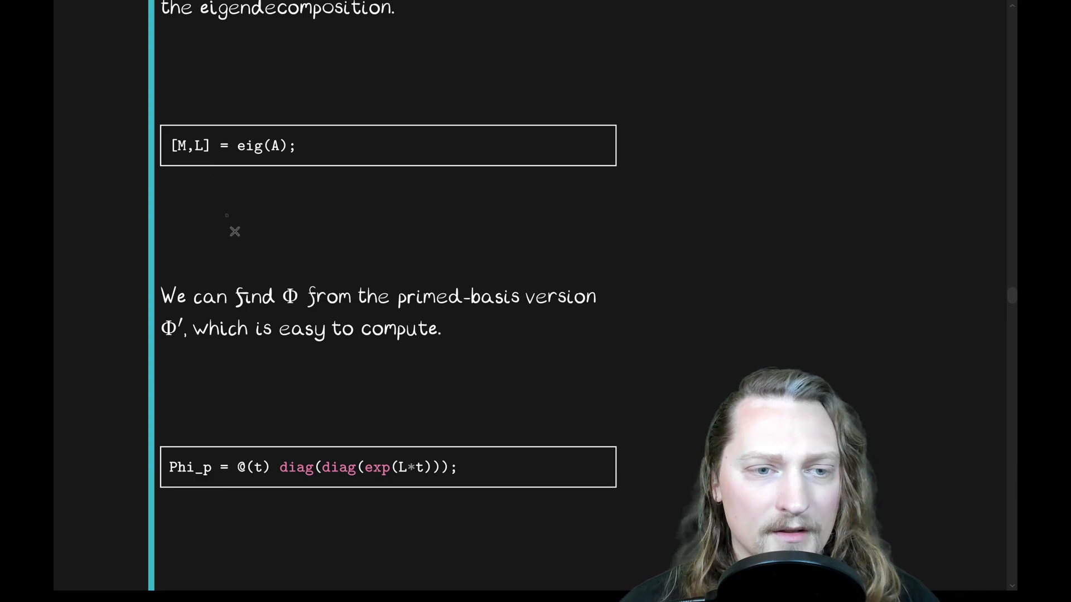
scroll("down", 3)
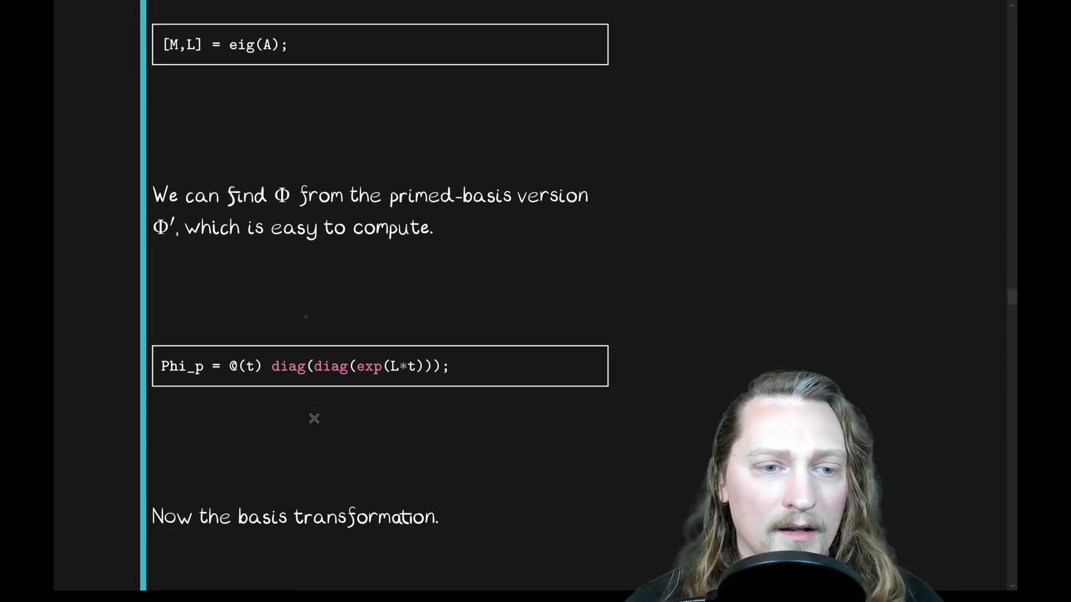
scroll("down", 3)
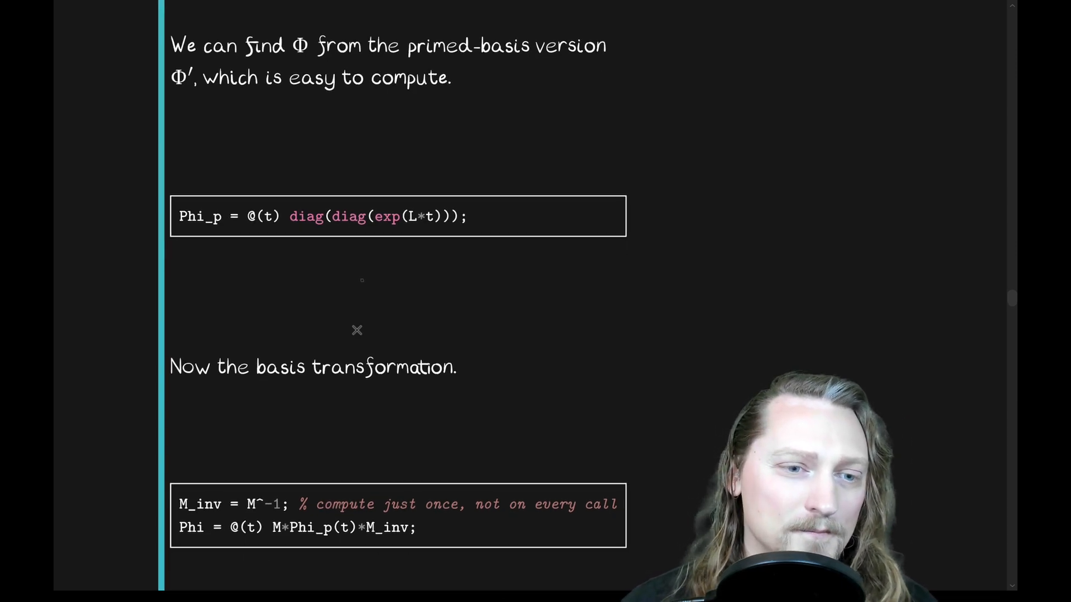
Scroll to the 'syms T tt' declaration while noting Φ = MΦ′M⁻¹ and labelling T as τ
scroll("down", 3)
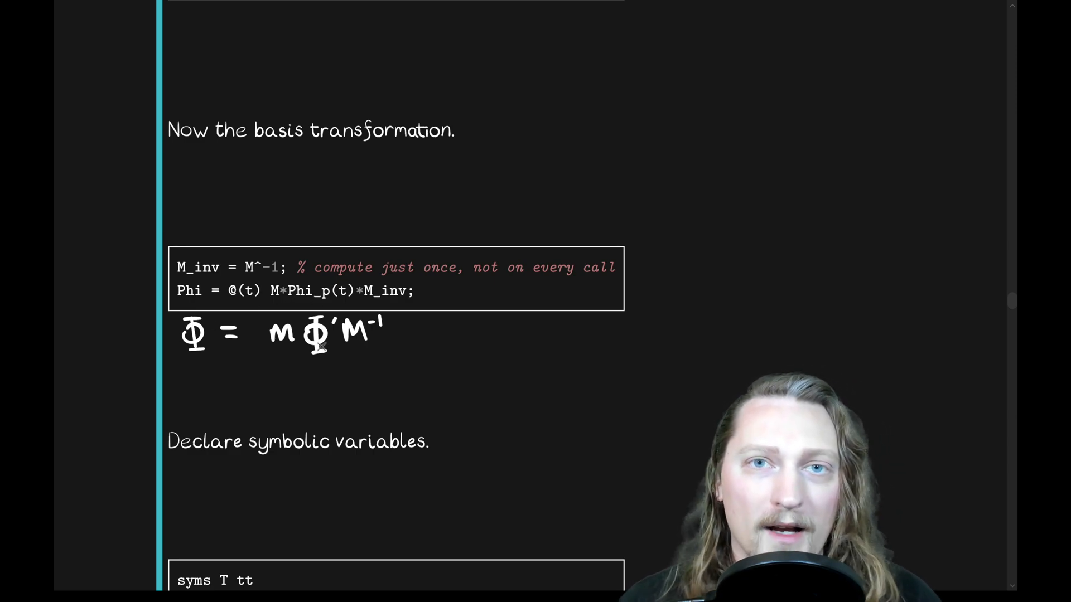
scroll("down", 3)
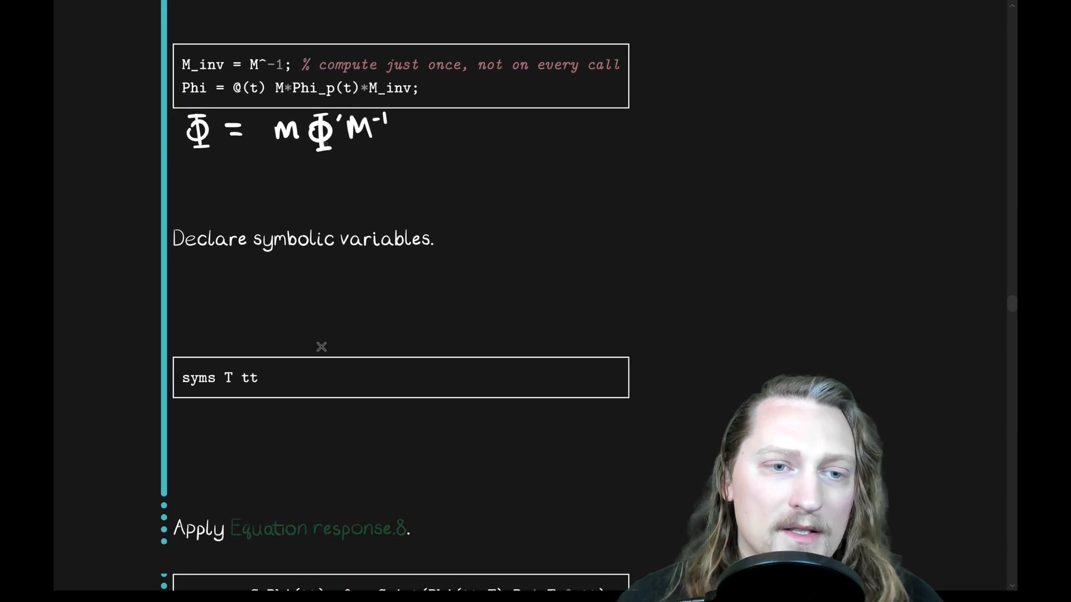
scroll("down", 3)
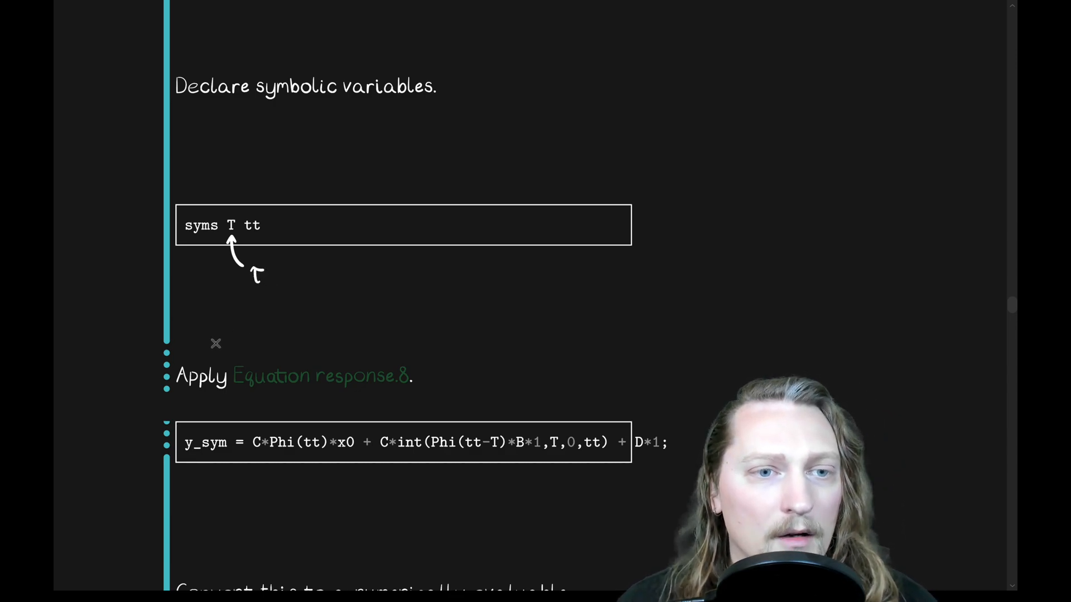
Scroll through y_sym, underline matlabFunction, and continue to the analytic plot code
scroll("down", 3)
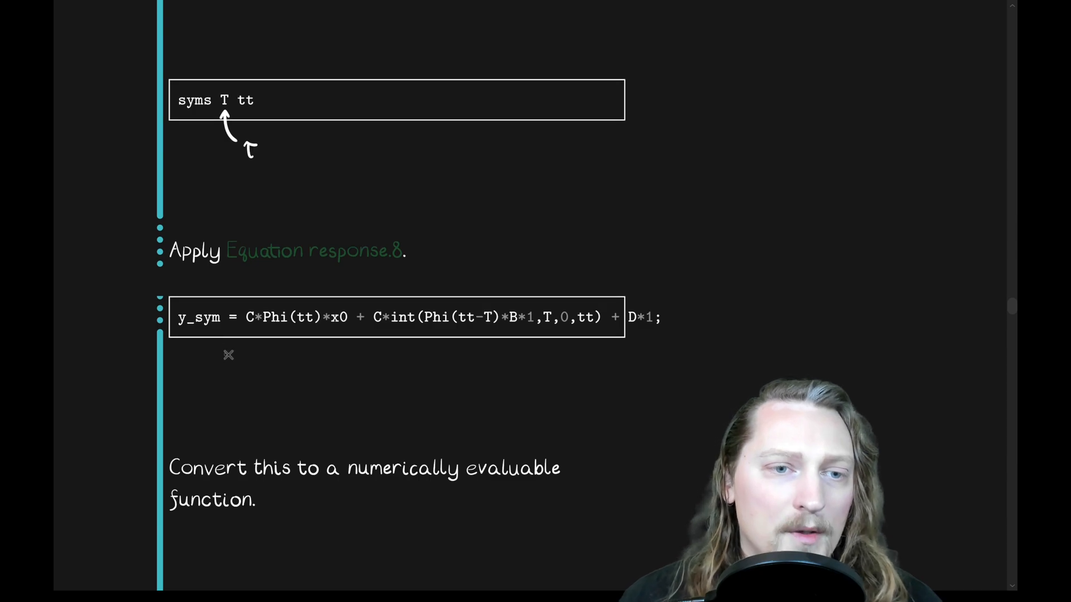
mouse_move(453, 399)
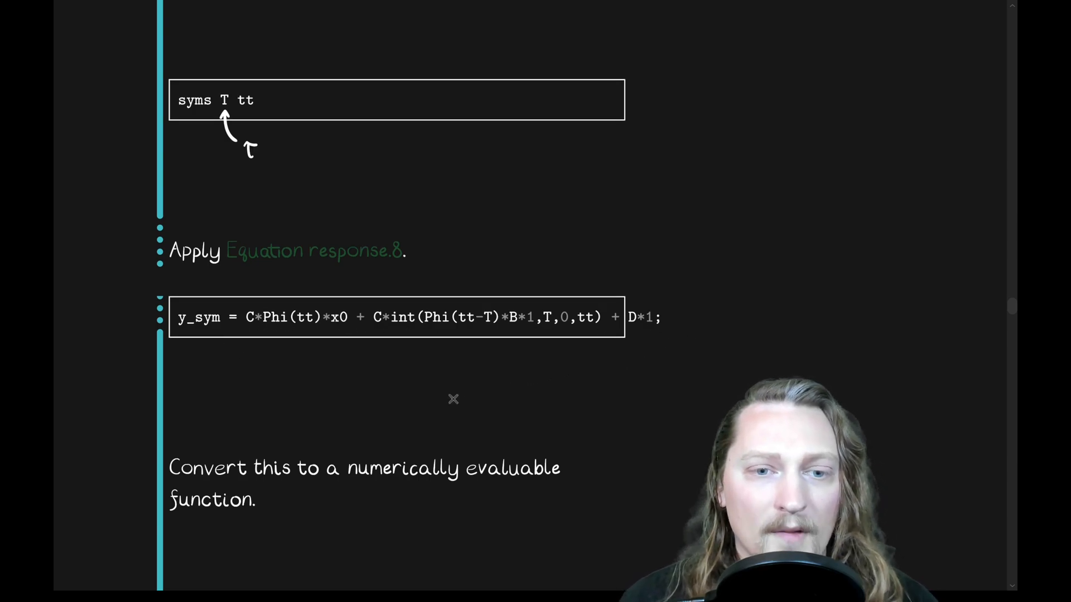
scroll("down", 3)
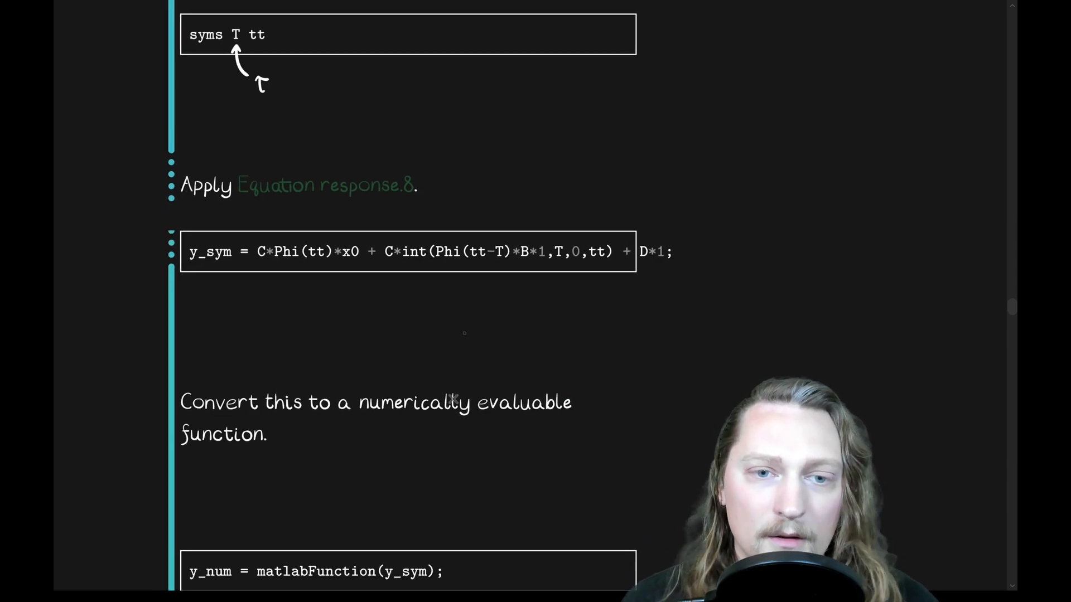
mouse_move(405, 264)
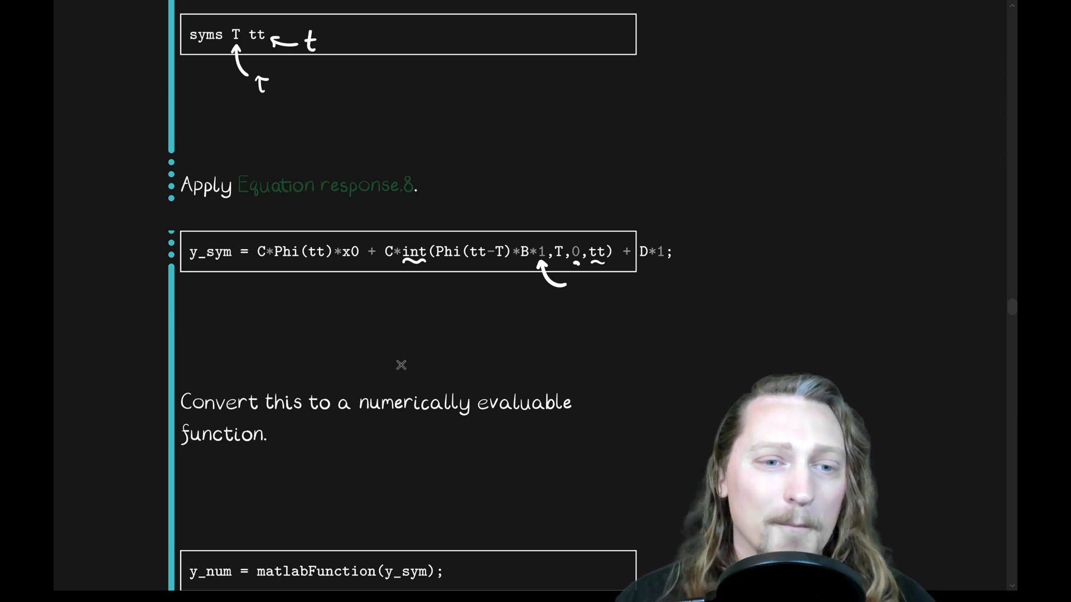
scroll("down", 3)
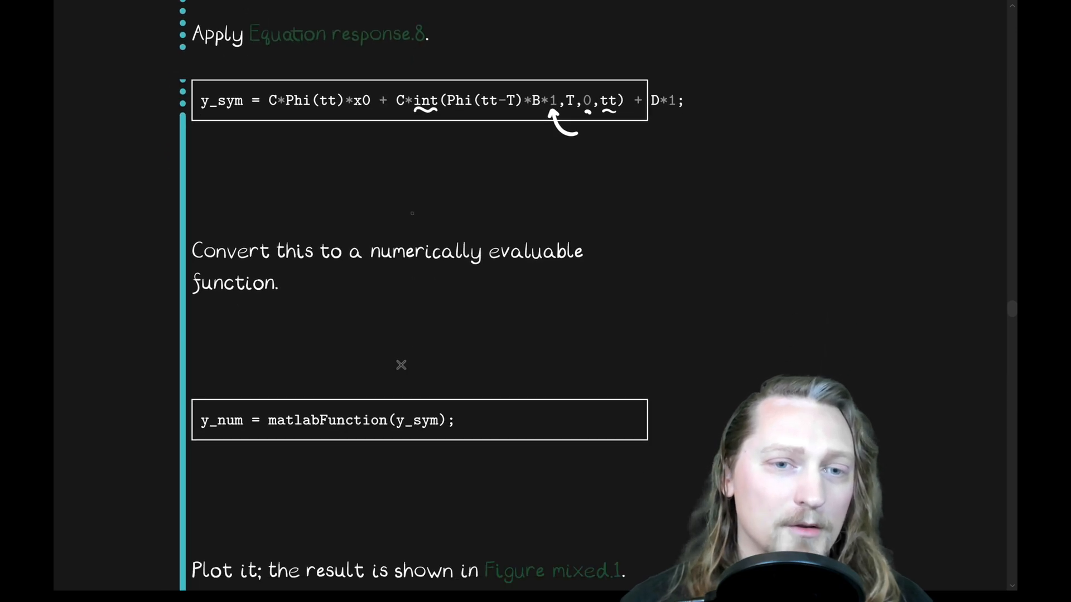
scroll("down", 3)
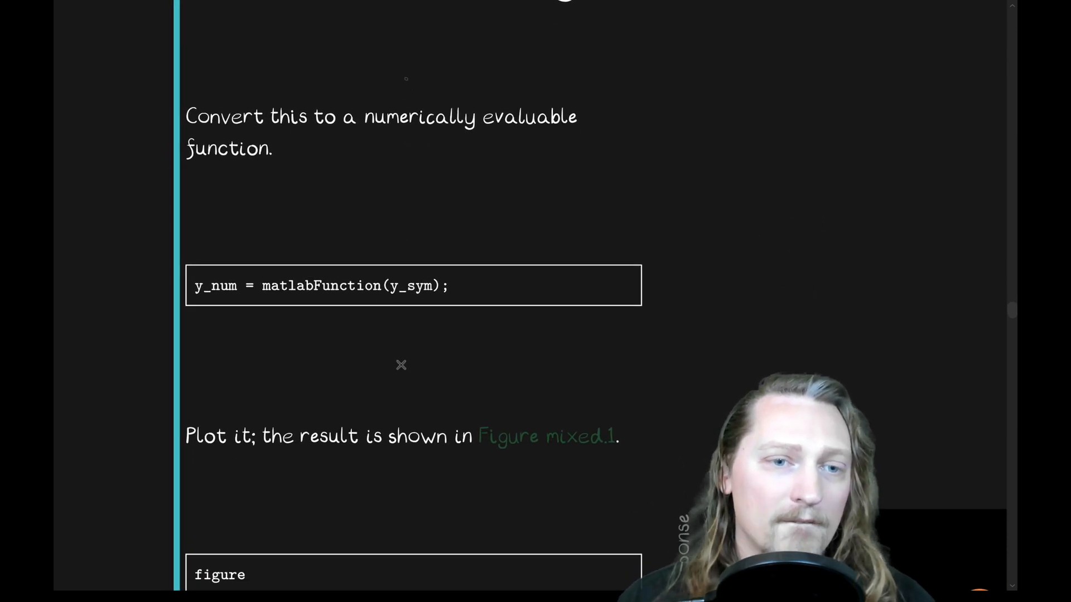
mouse_move(279, 310)
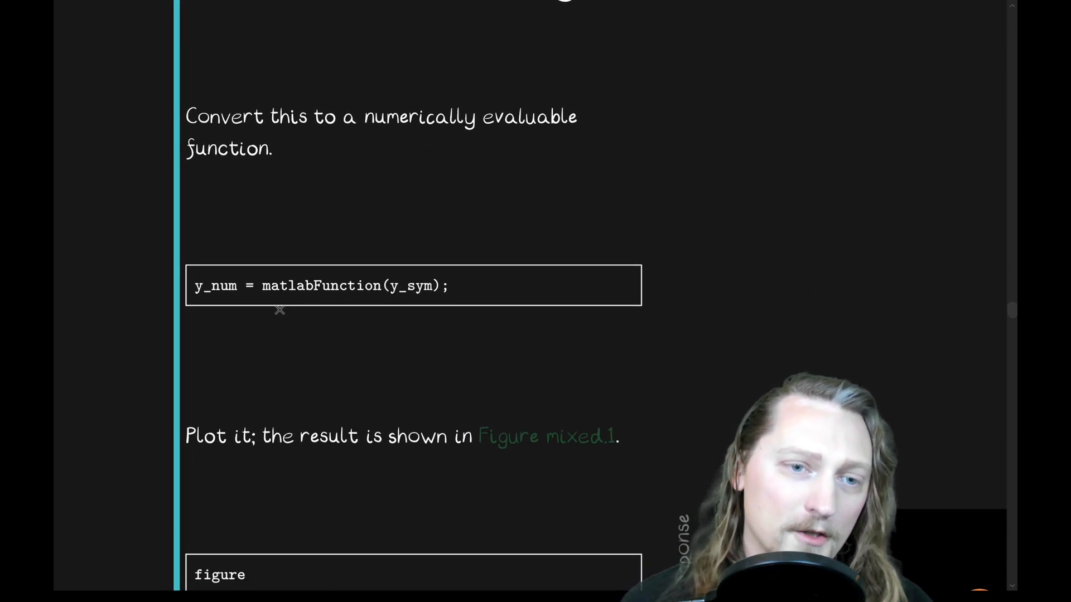
left_click_drag(263, 299, 379, 299)
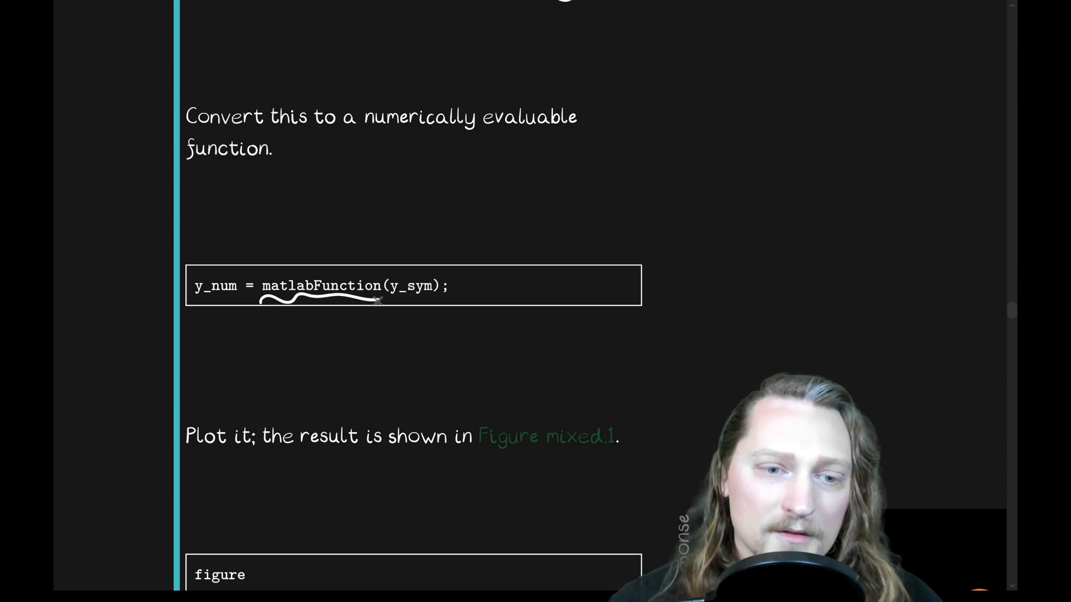
scroll("down", 3)
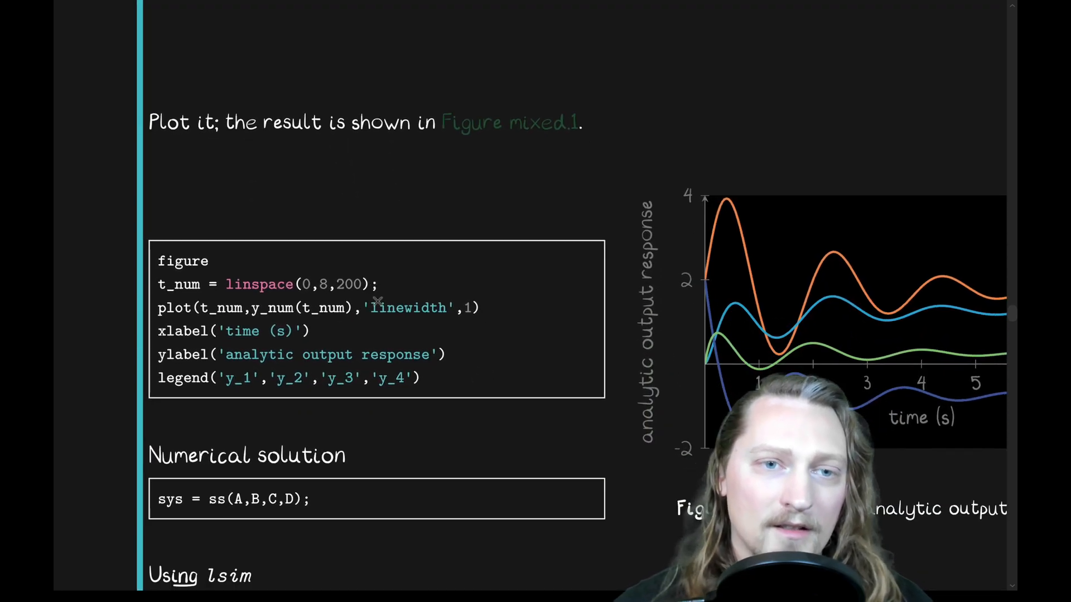
Scroll to Figure mixed.1 with its y1–y4 legend and the Numerical solution heading
scroll("down", 3)
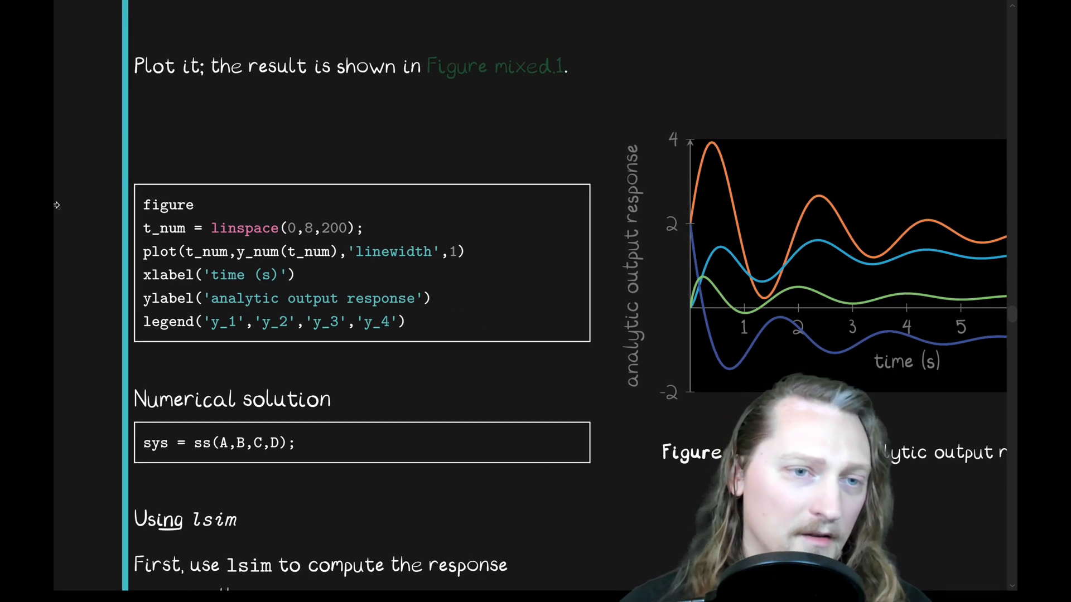
scroll("down", 3)
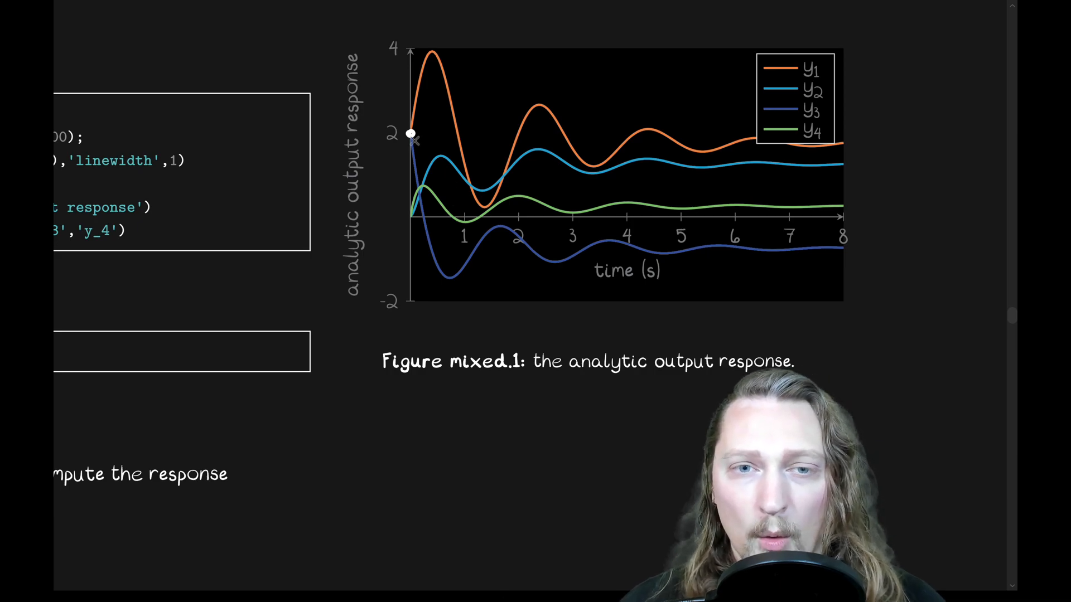
mouse_move(427, 168)
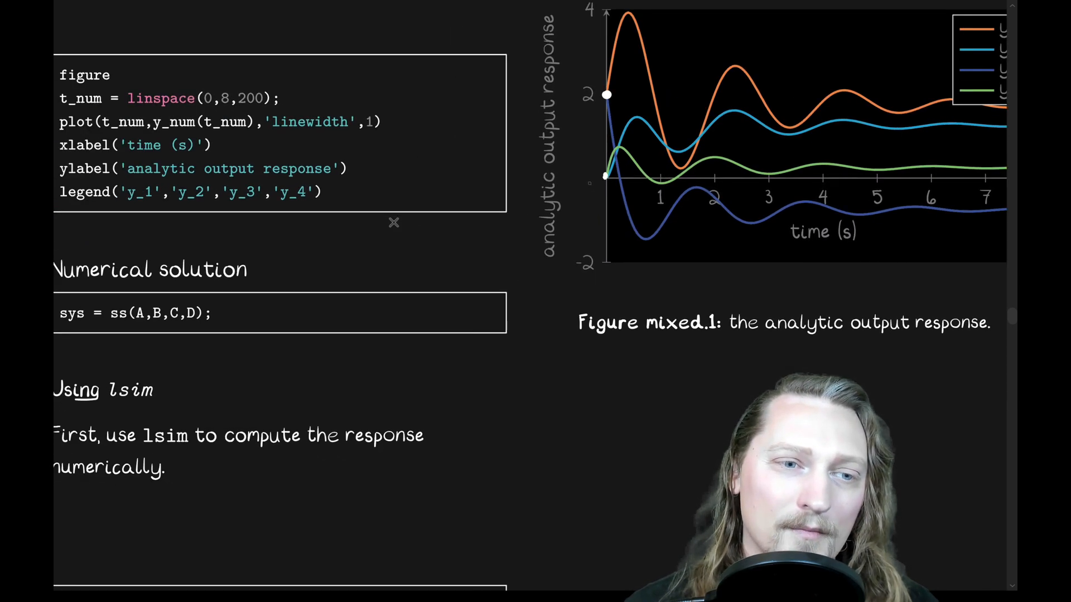
Scroll to the u_s = ones(...) and y_lsim = lsim(sys, t_num, x0) code block
scroll("down", 3)
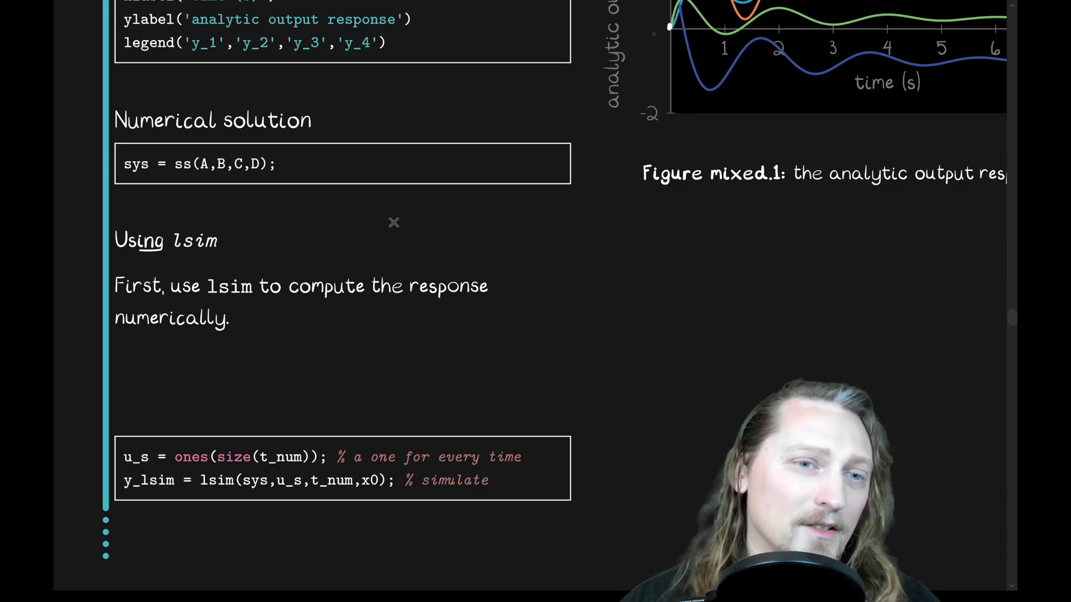
mouse_move(232, 176)
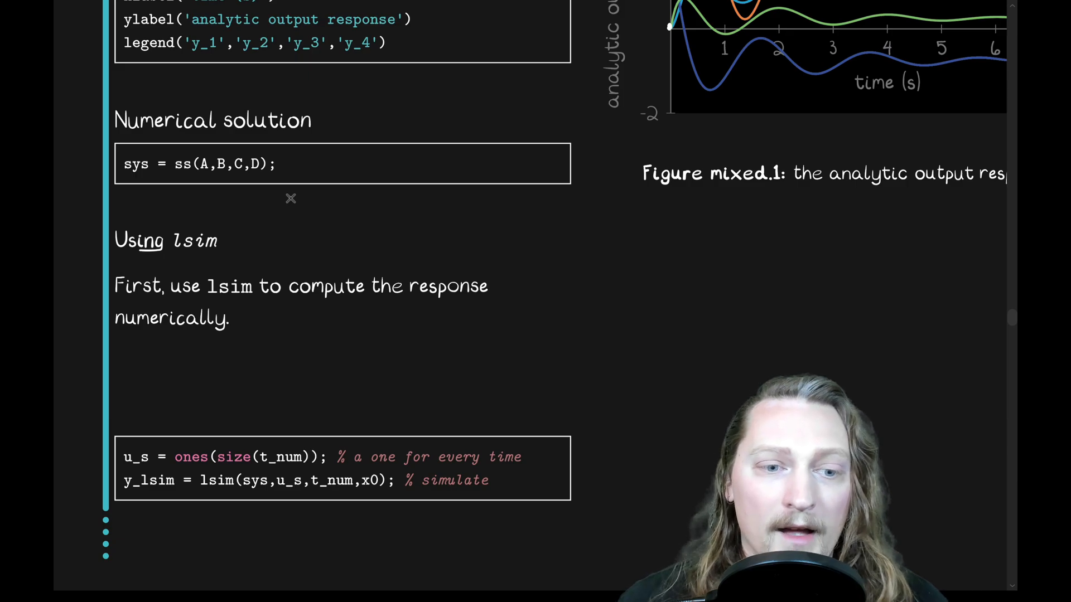
Scroll below the lsim line to the prompt for plotting the result in Figure mixed.2
scroll("down", 3)
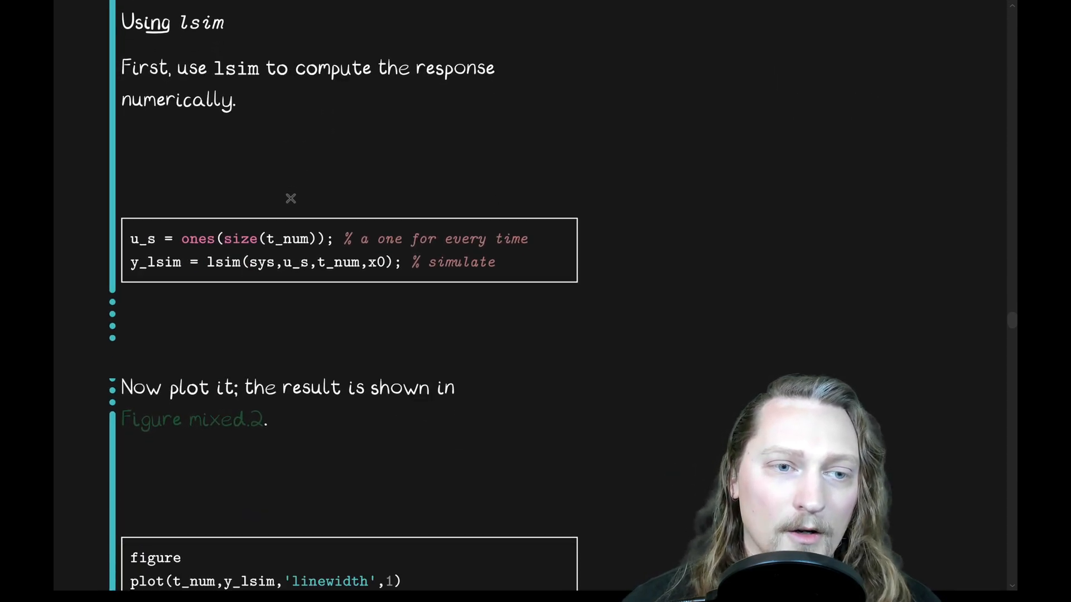
mouse_move(210, 276)
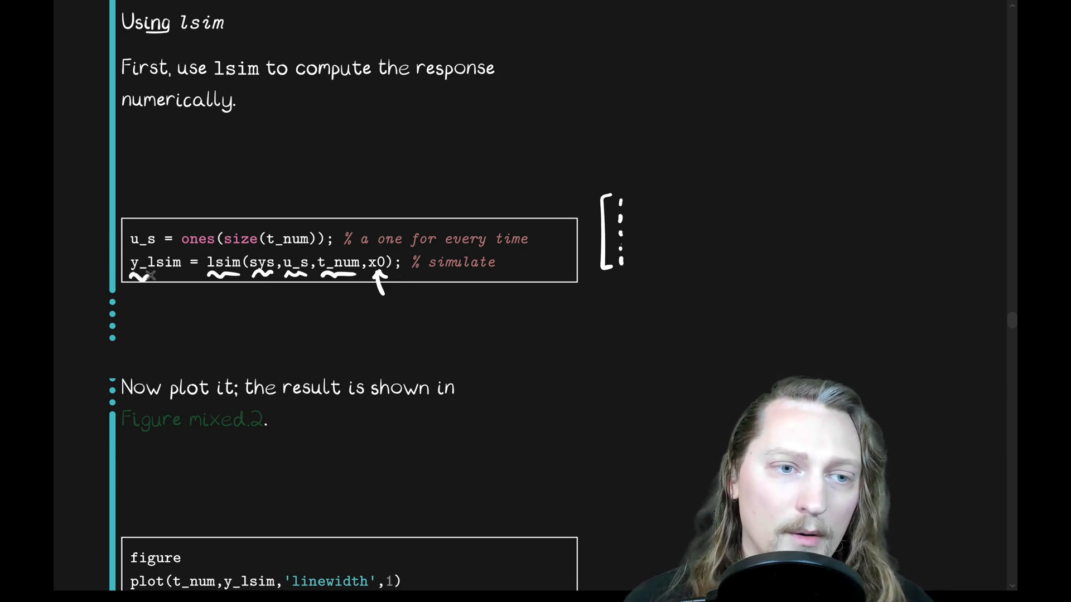
Scroll to Figure mixed.2's numerical lsim response and the error-plotting code with Figure mixed.3
scroll("down", 3)
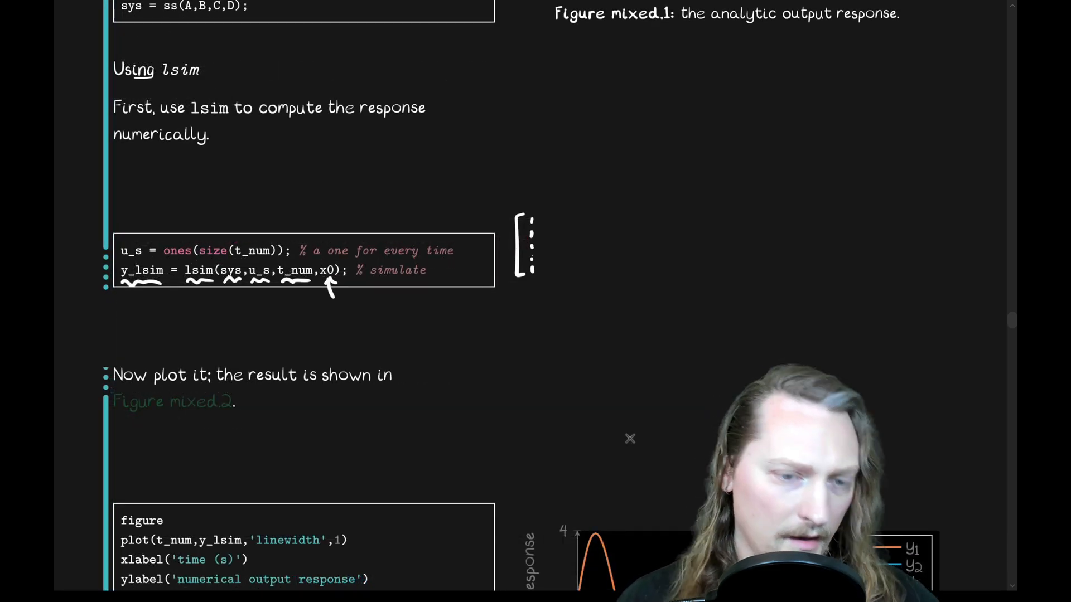
scroll("down", 3)
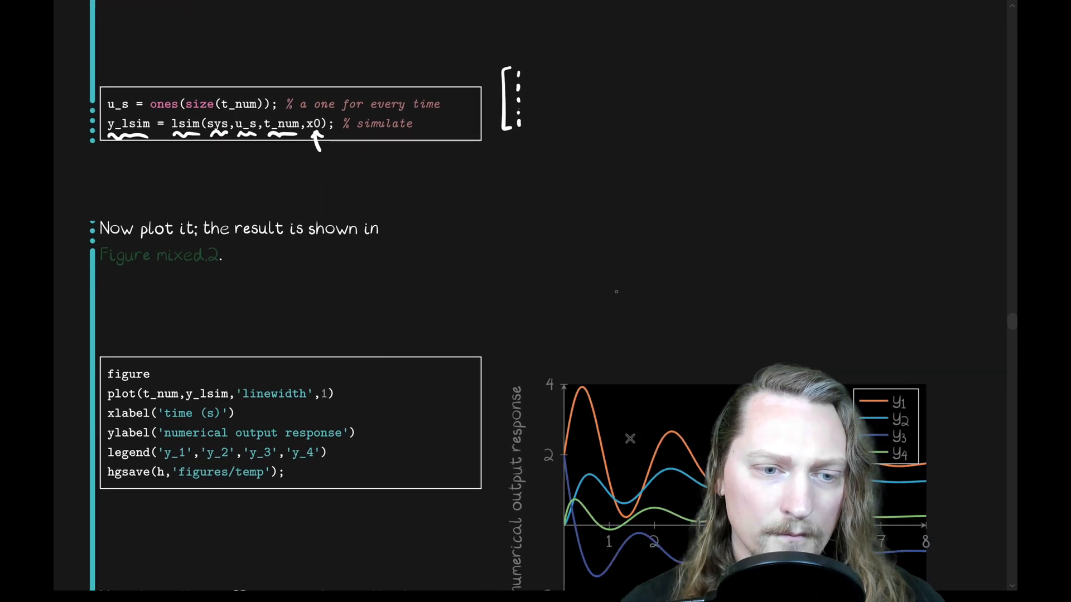
scroll("down", 3)
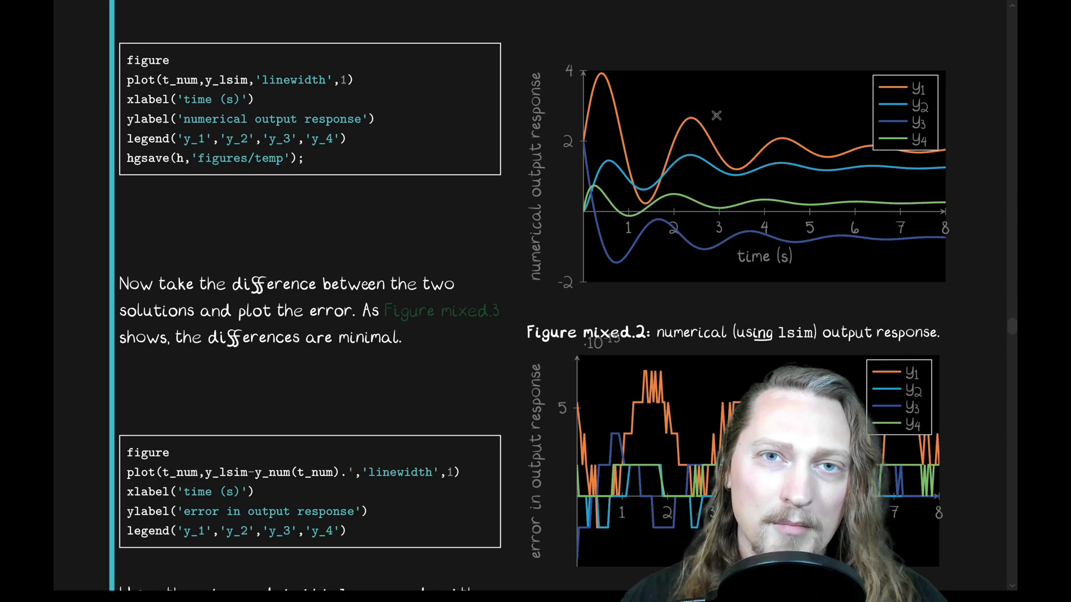
Scroll to the 'step and initial commands with superposition' code computing y_step, y_initial, y_total
scroll("down", 3)
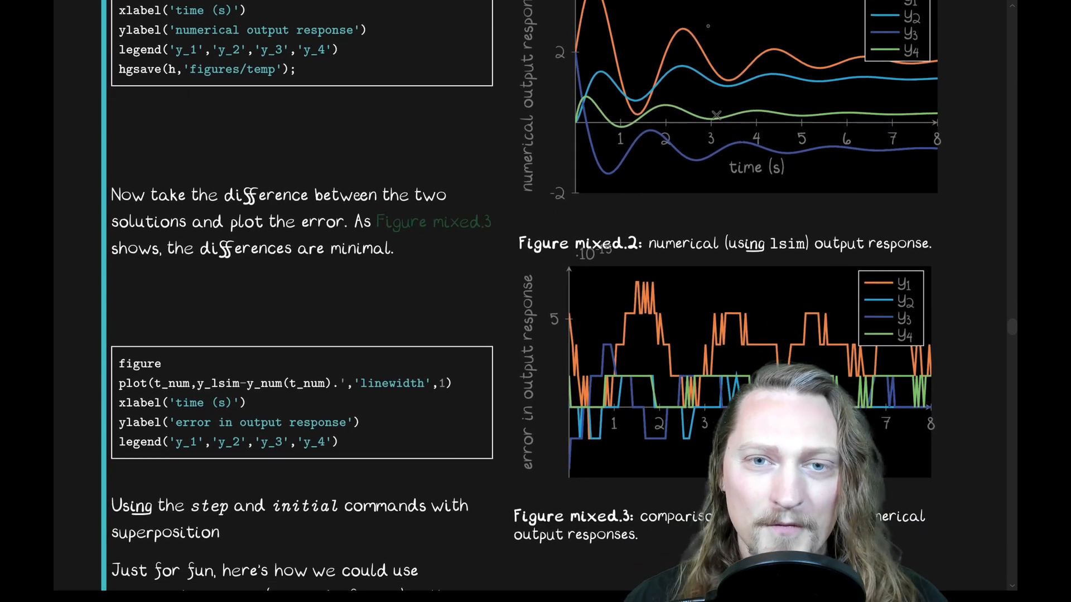
scroll("down", 3)
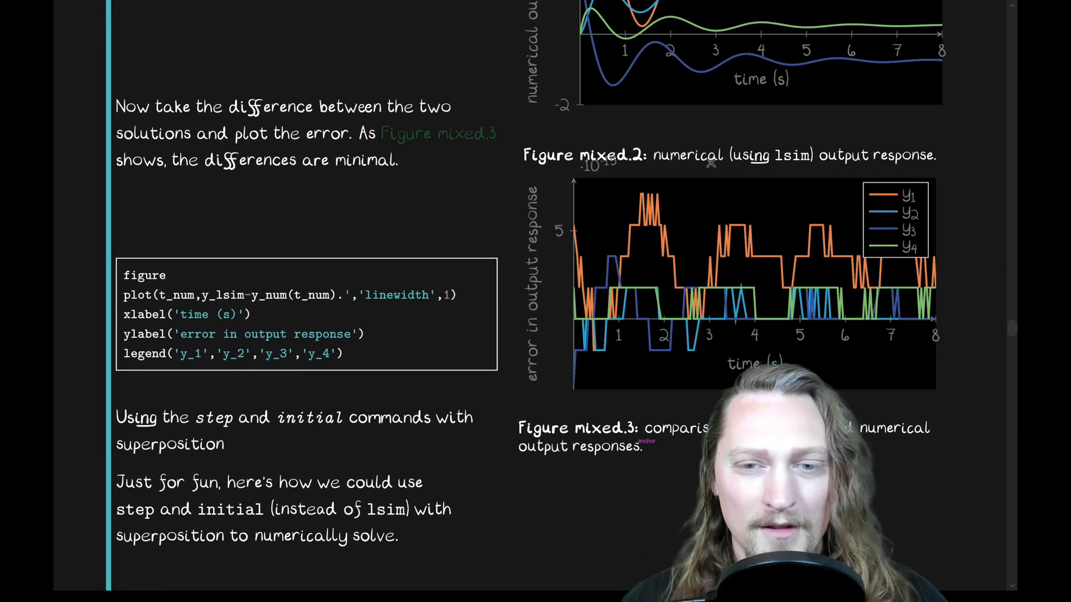
mouse_move(636, 339)
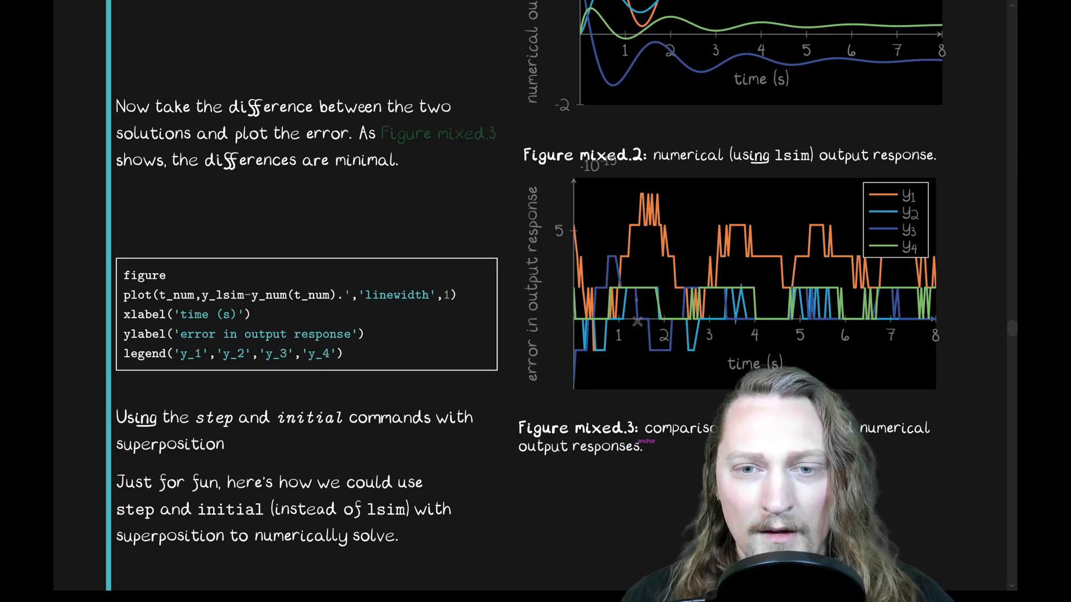
scroll("down", 3)
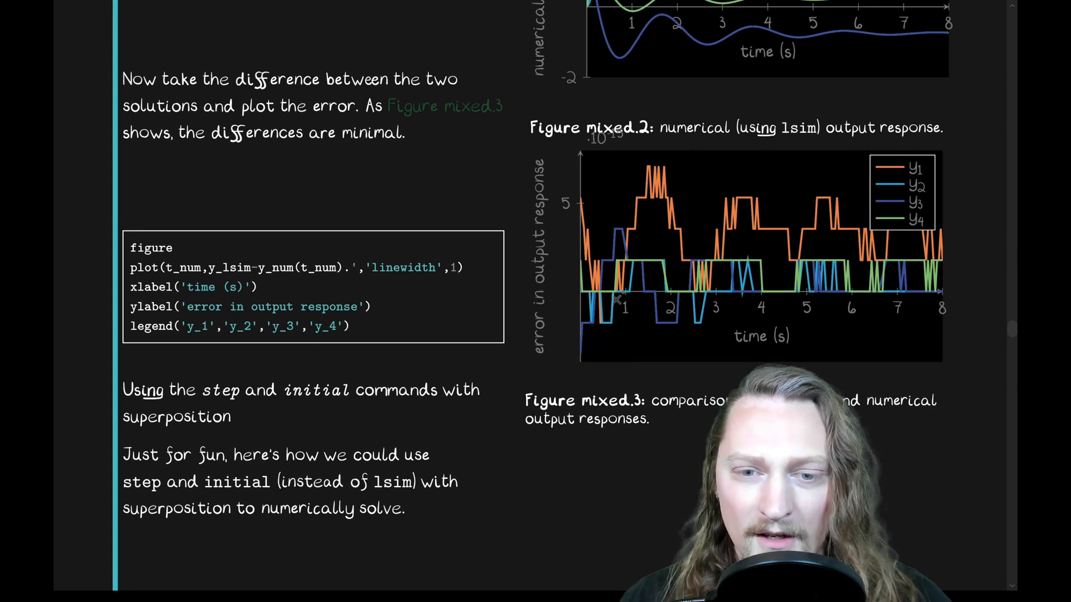
scroll("down", 3)
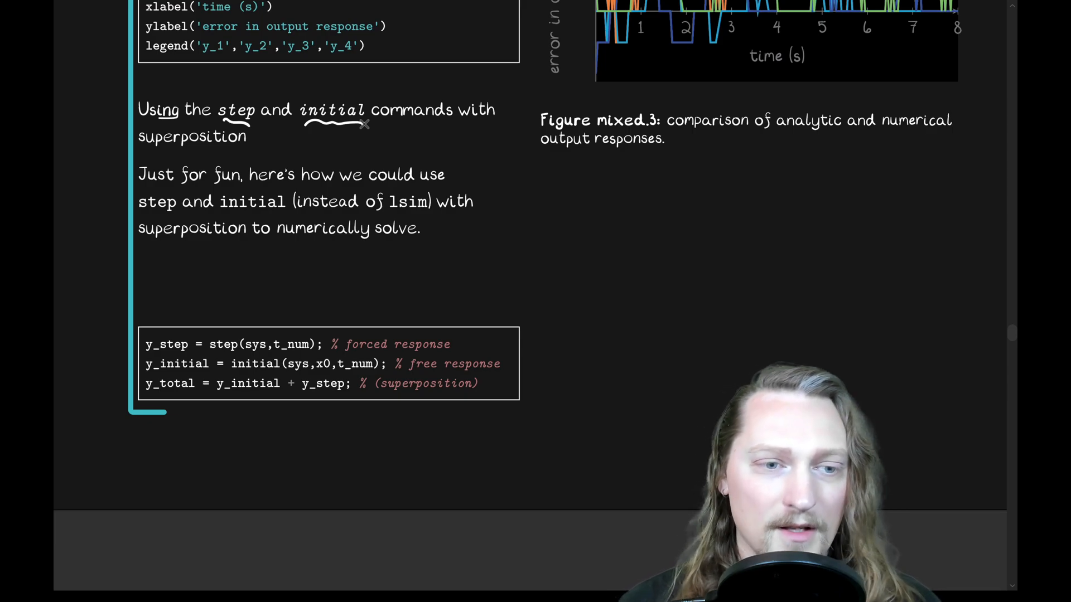
Write 'sys = ss(A, ...' pointing at the sys argument of the step call
scroll("down", 3)
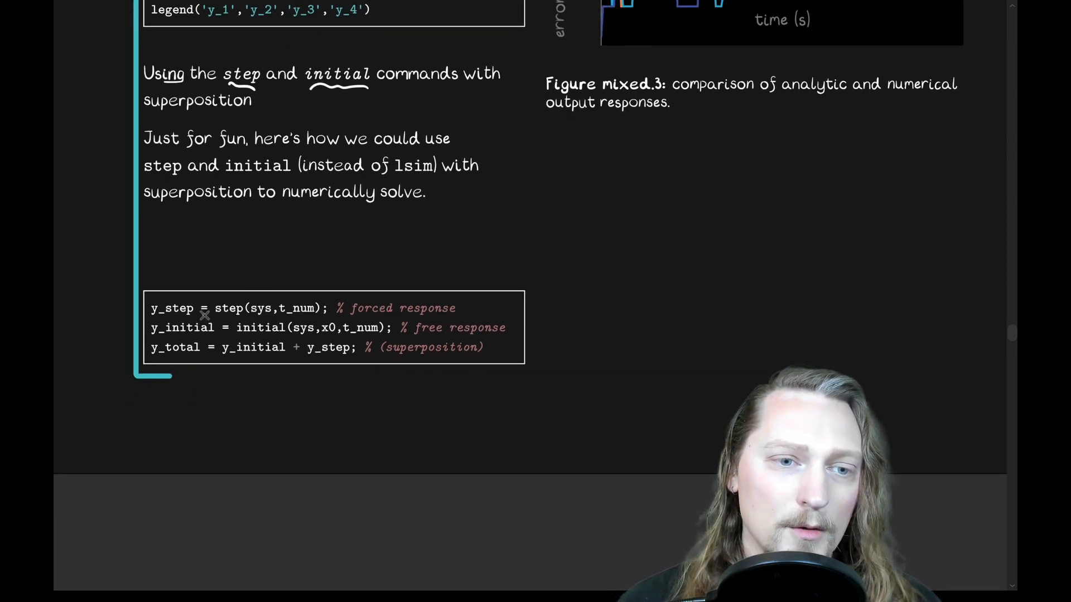
mouse_move(288, 312)
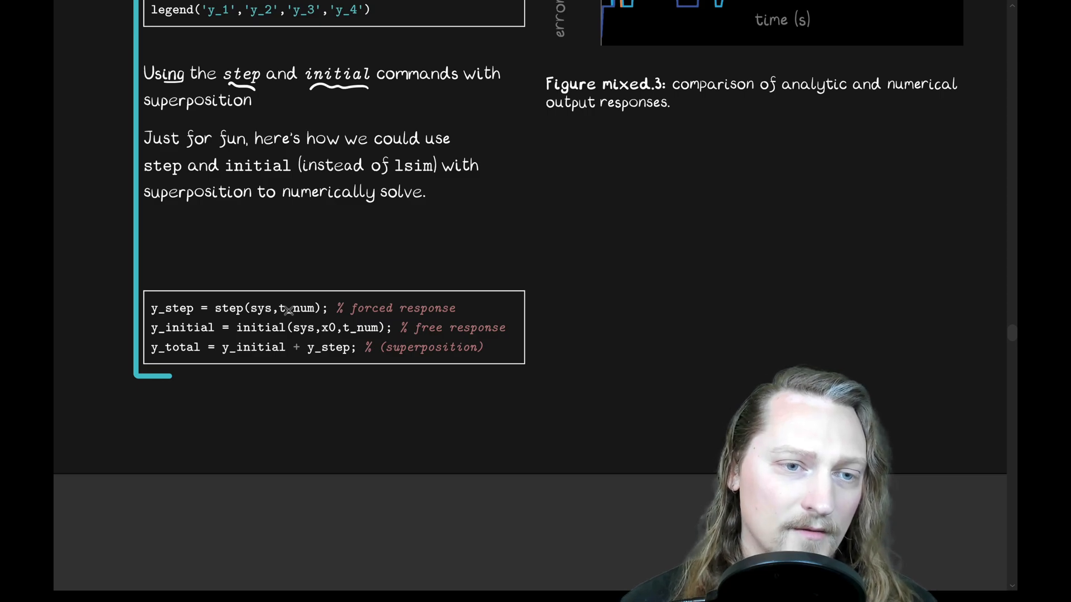
mouse_move(232, 318)
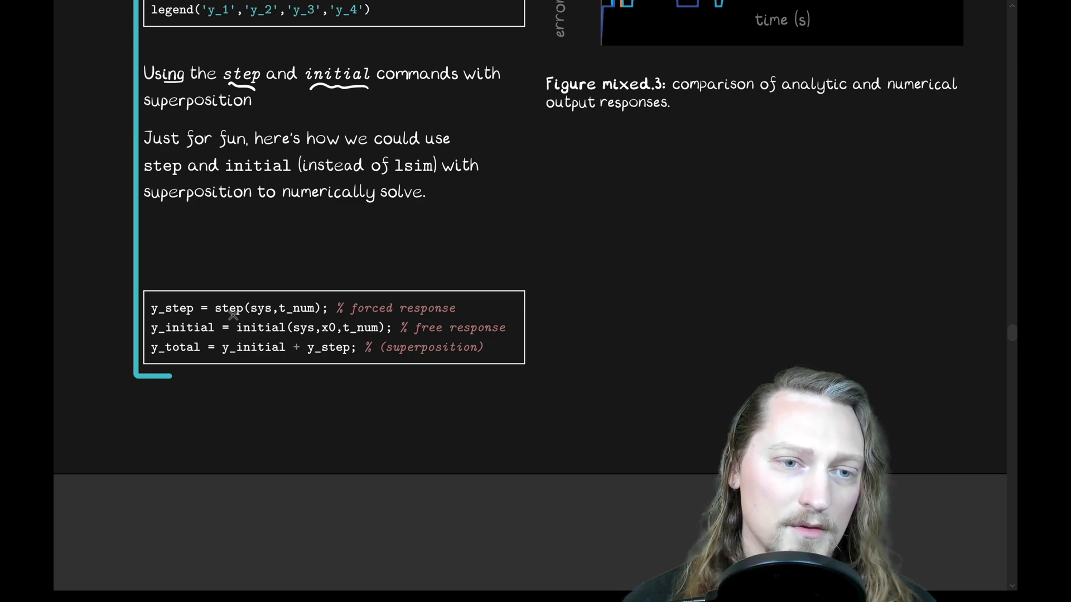
scroll("down", 3)
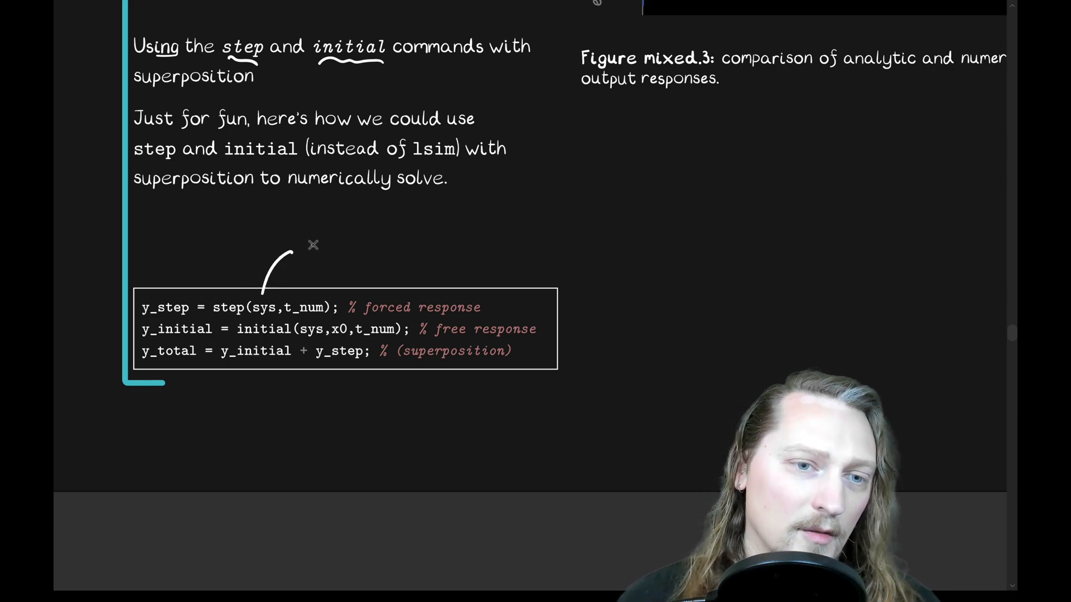
type("sys = ss")
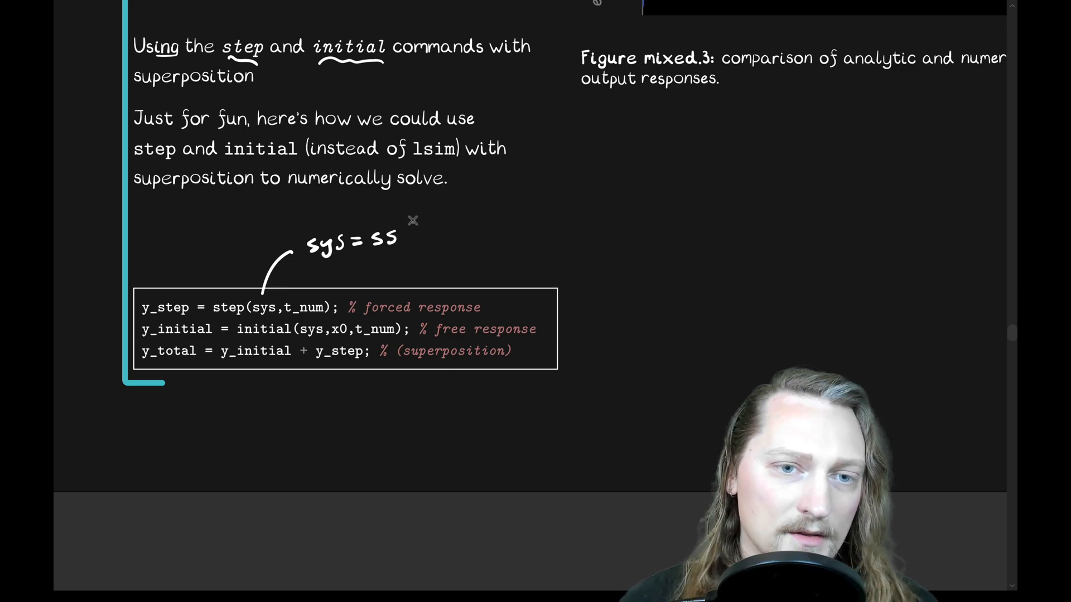
type("(A, i")
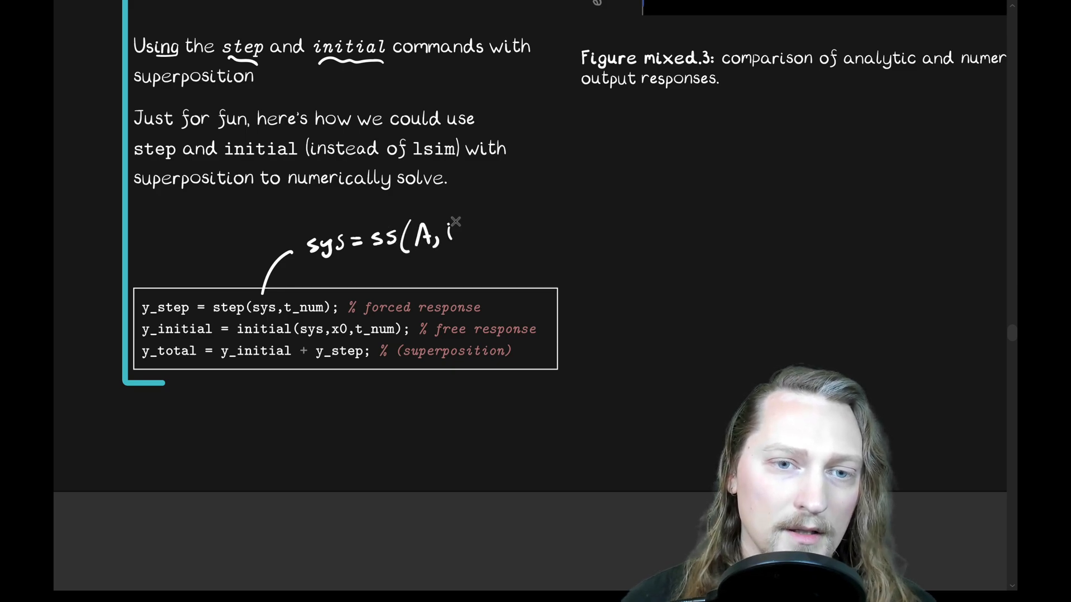